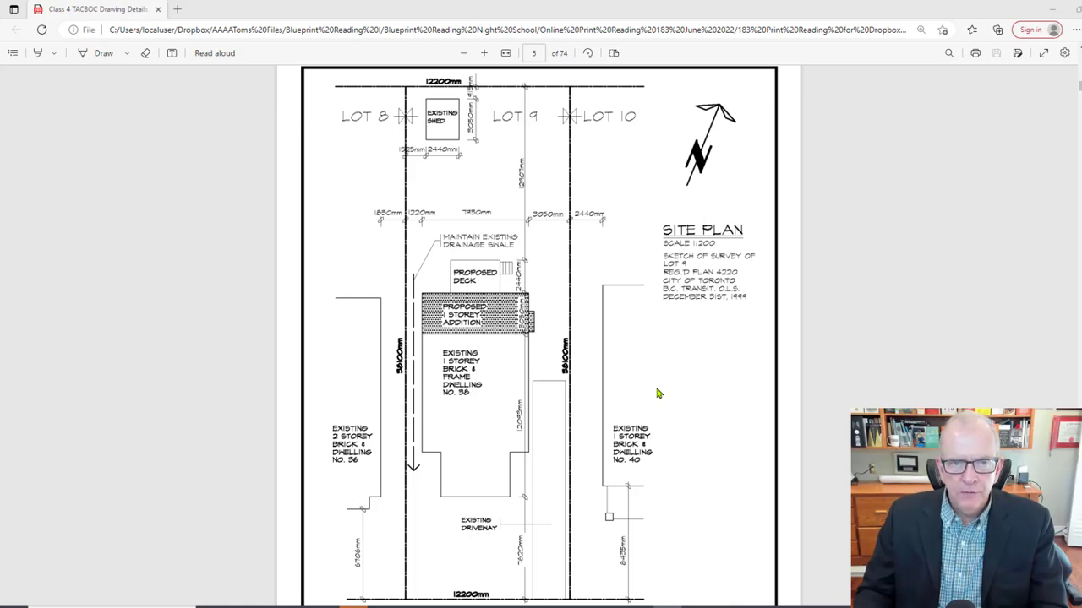
mouse_move(493, 334)
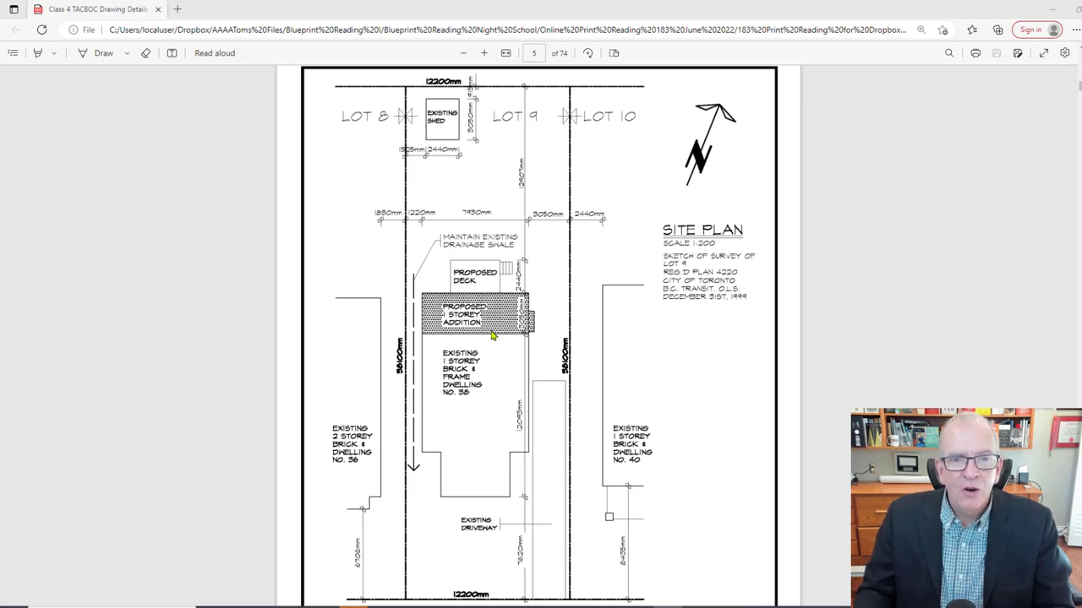
mouse_move(526, 301)
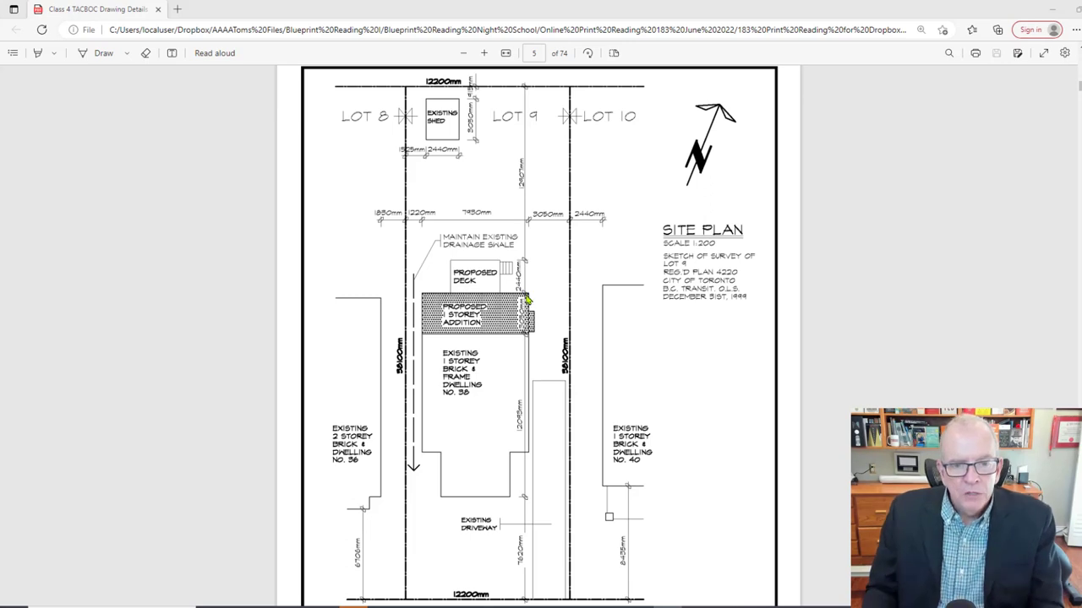
mouse_move(488, 399)
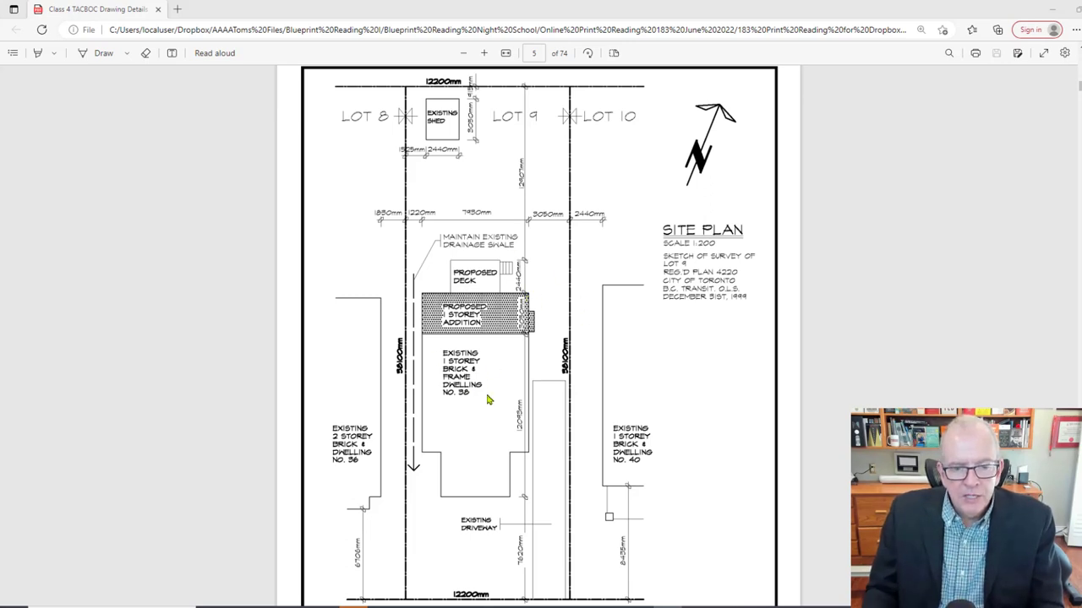
mouse_move(526, 245)
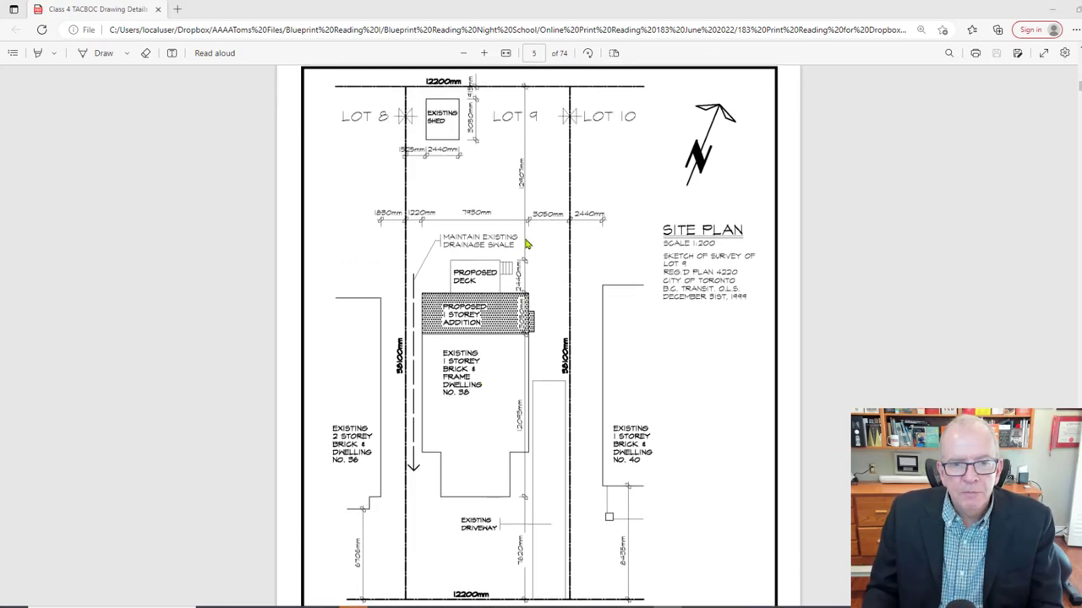
mouse_move(538, 325)
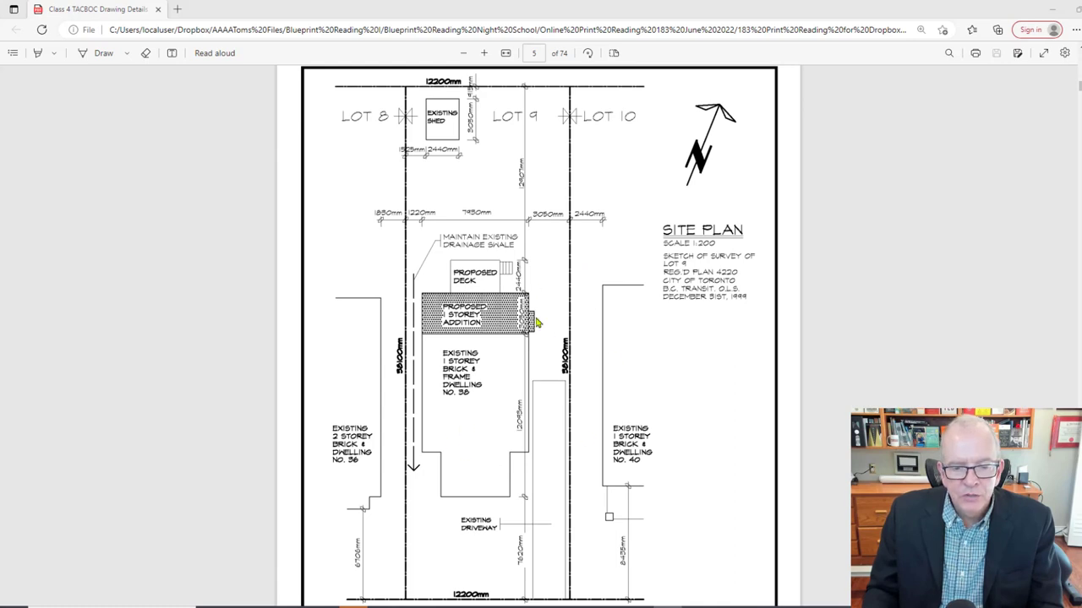
mouse_move(527, 455)
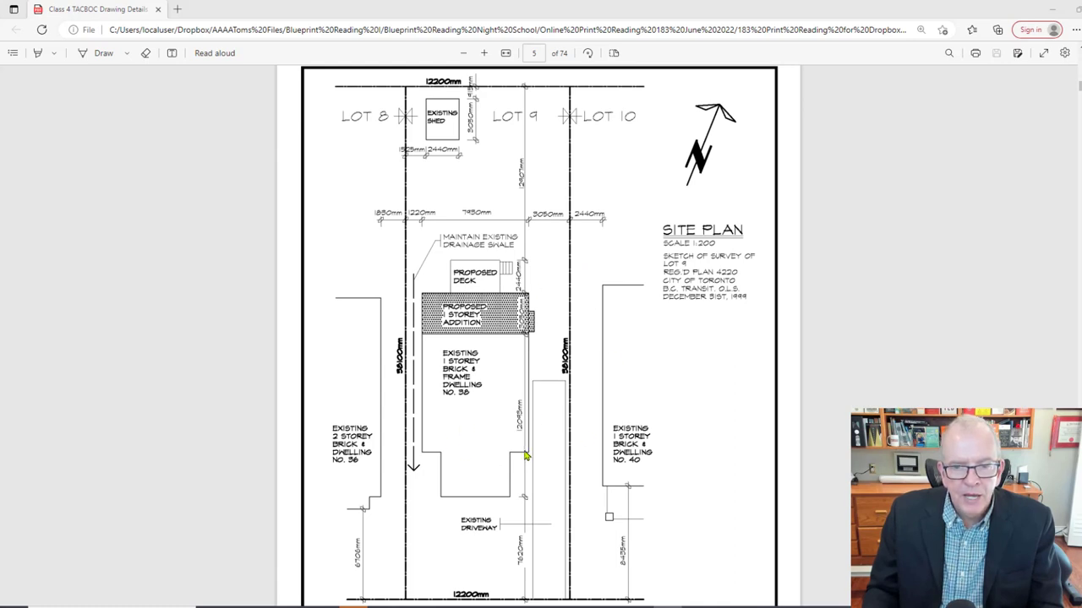
mouse_move(720, 156)
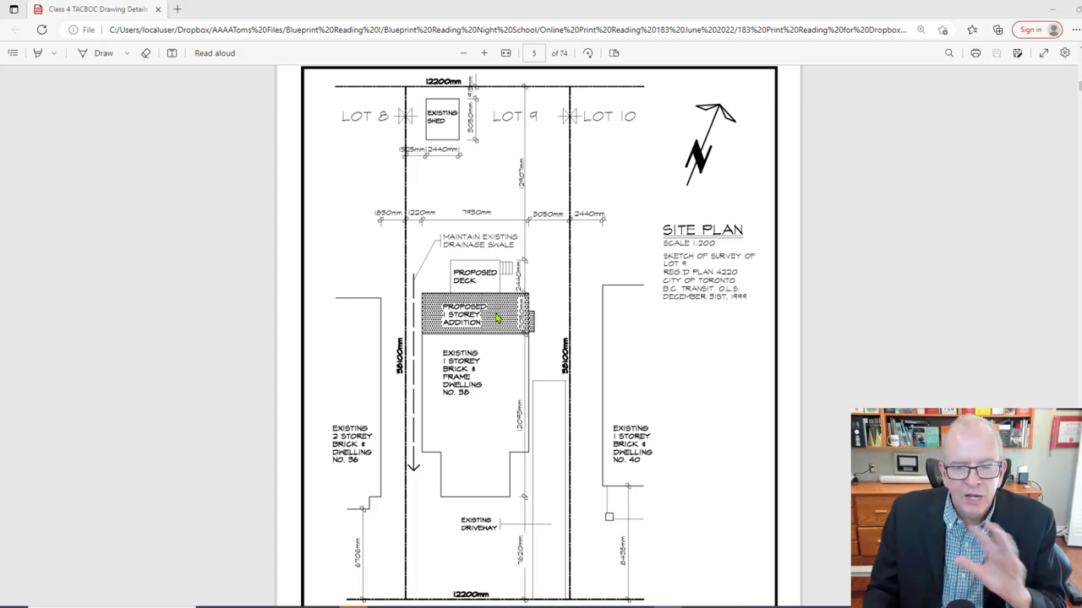
mouse_move(523, 288)
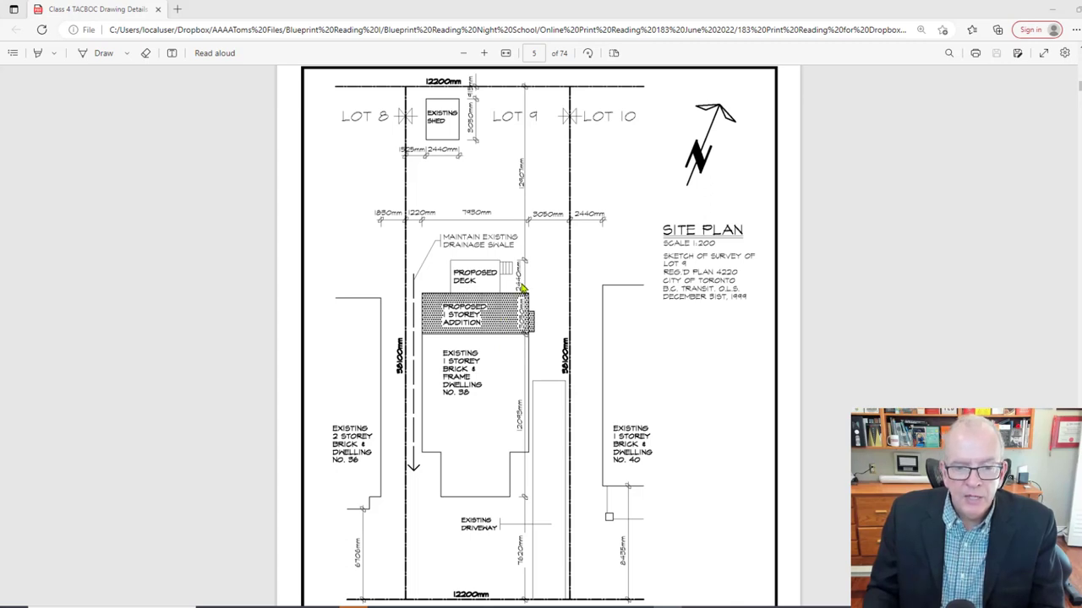
mouse_move(517, 169)
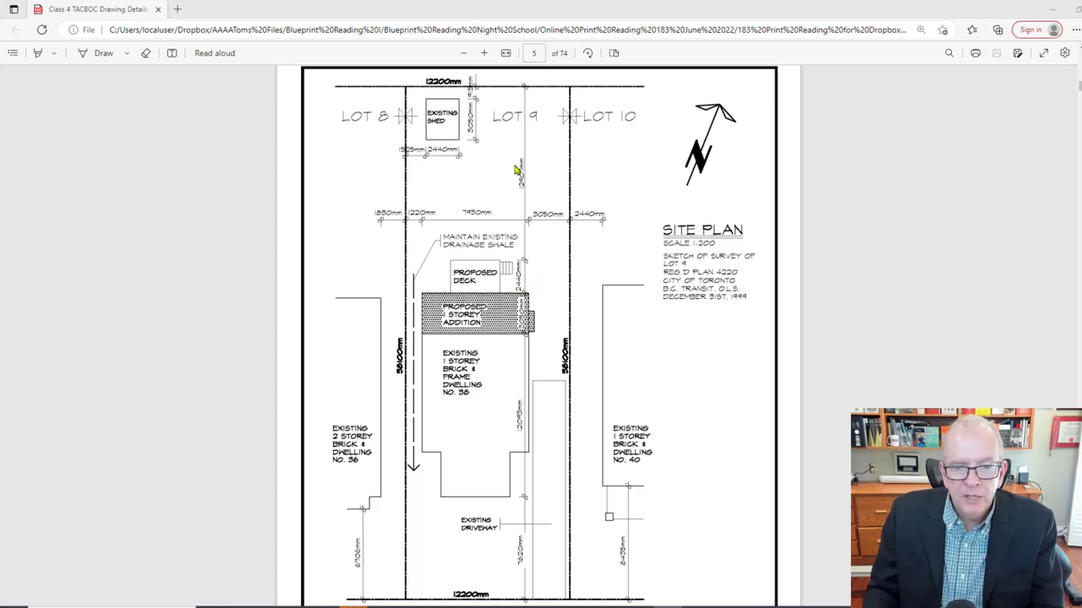
mouse_move(534, 328)
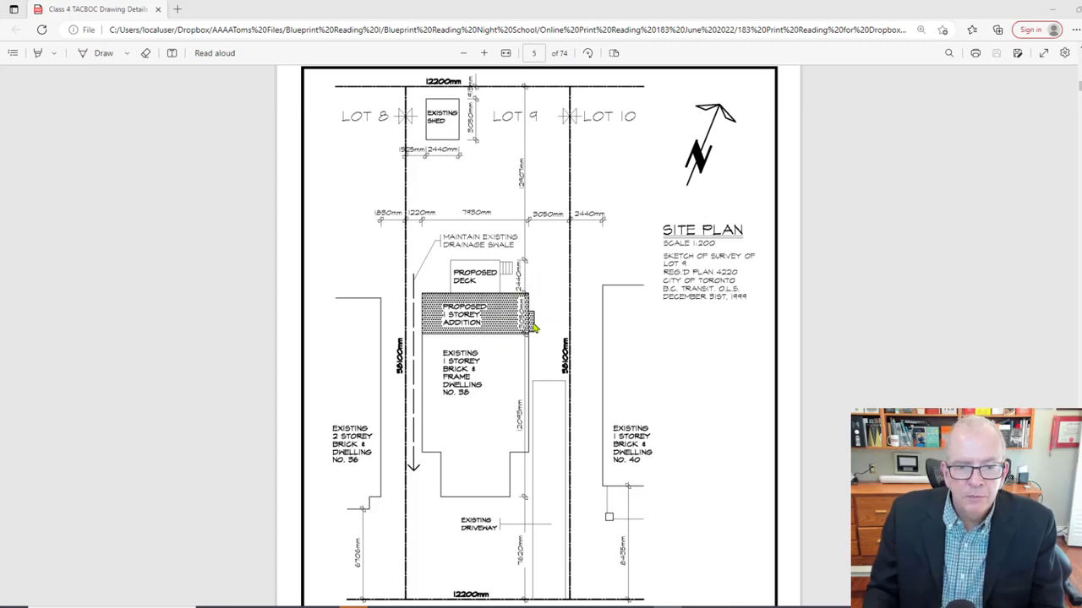
Scroll to the foundation plan with the recreation room over the existing basement
scroll(down, 3)
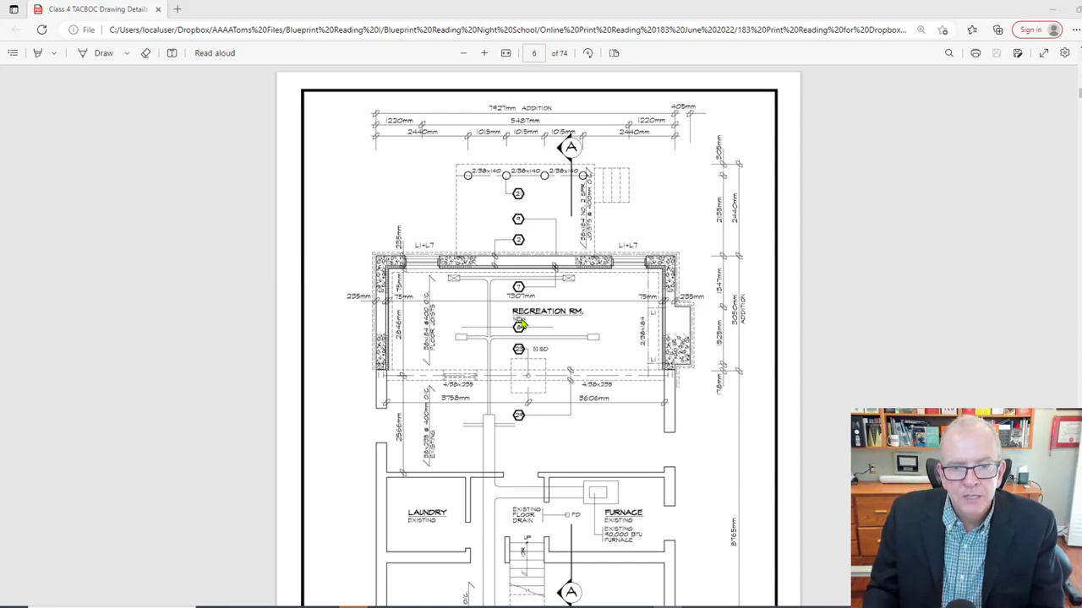
mouse_move(555, 330)
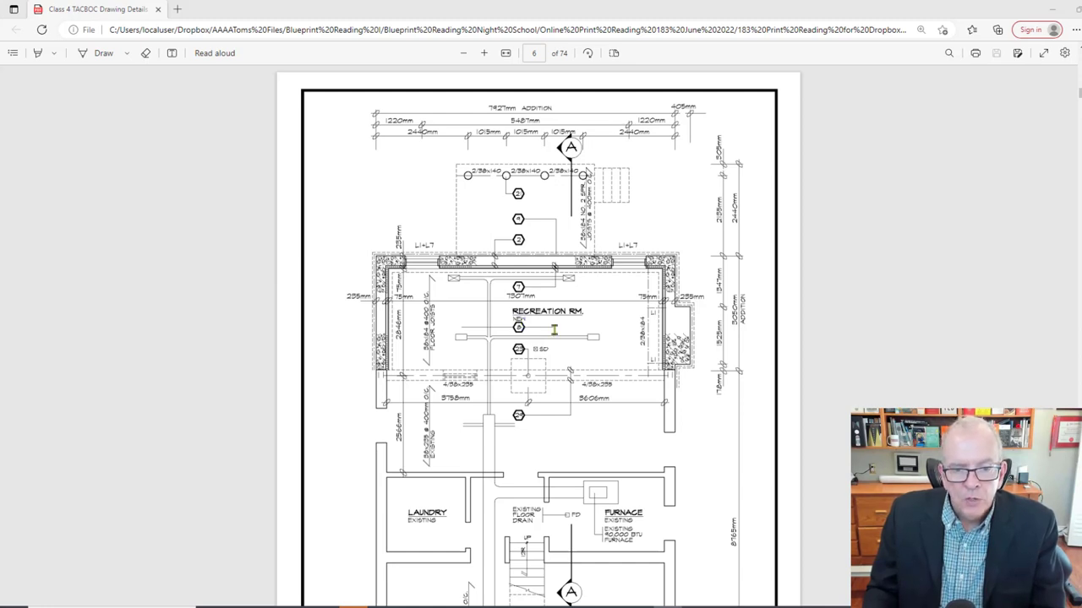
mouse_move(584, 392)
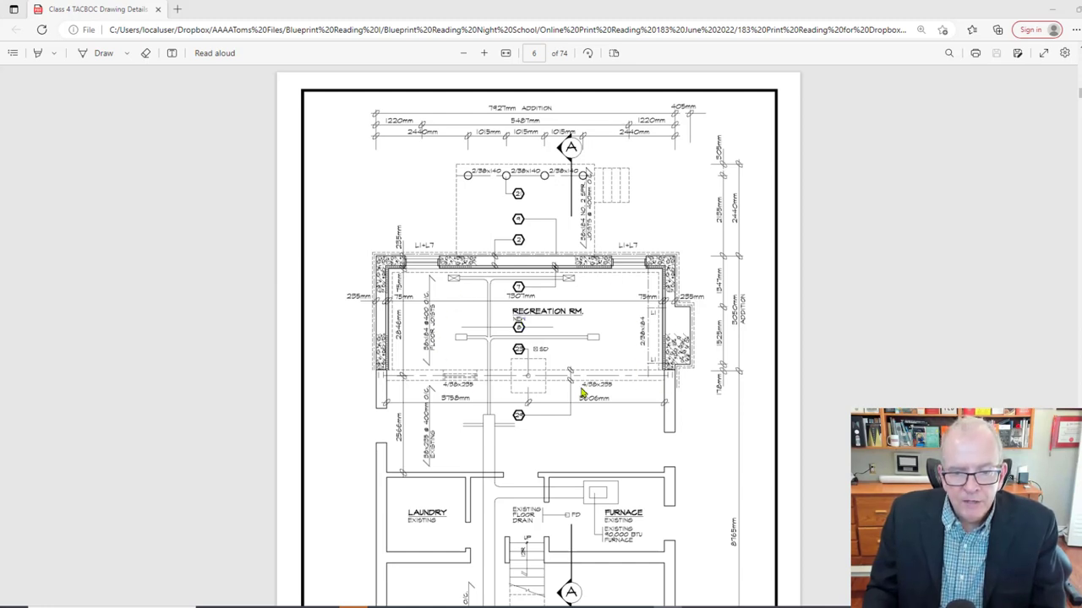
mouse_move(467, 392)
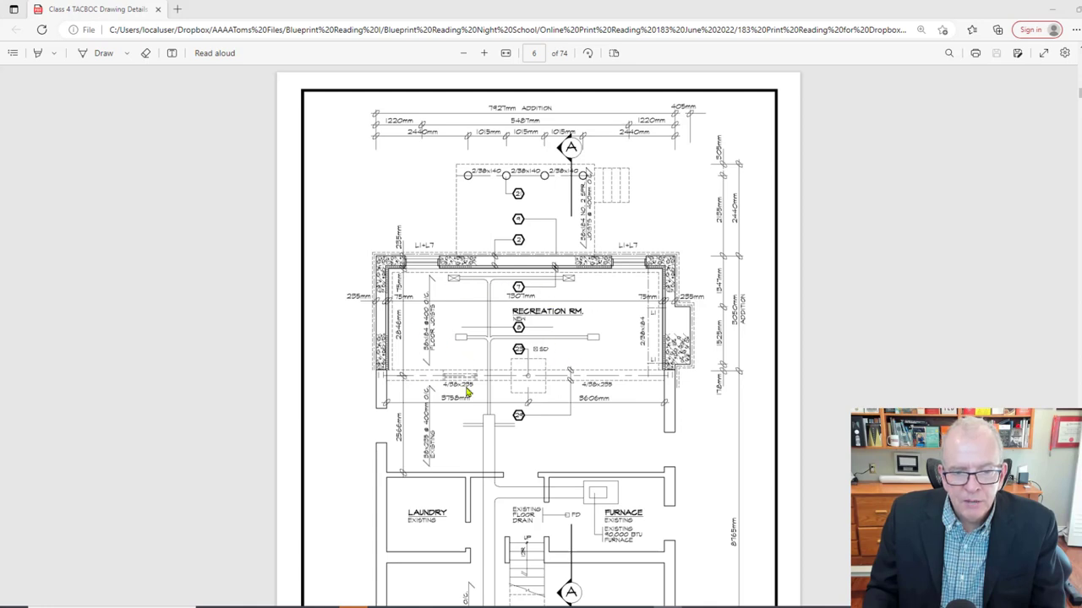
mouse_move(502, 370)
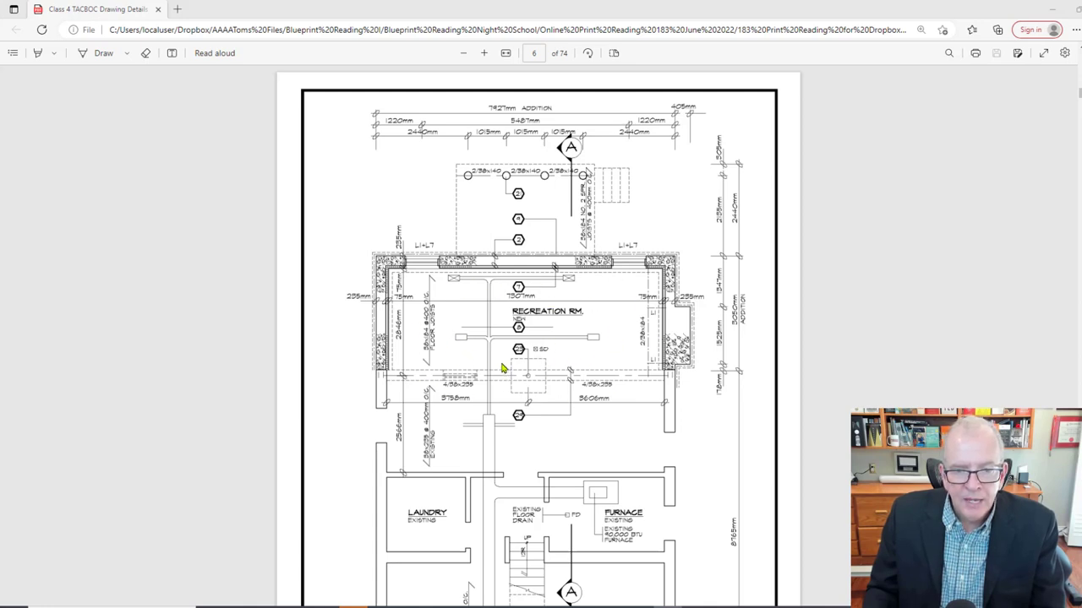
mouse_move(551, 266)
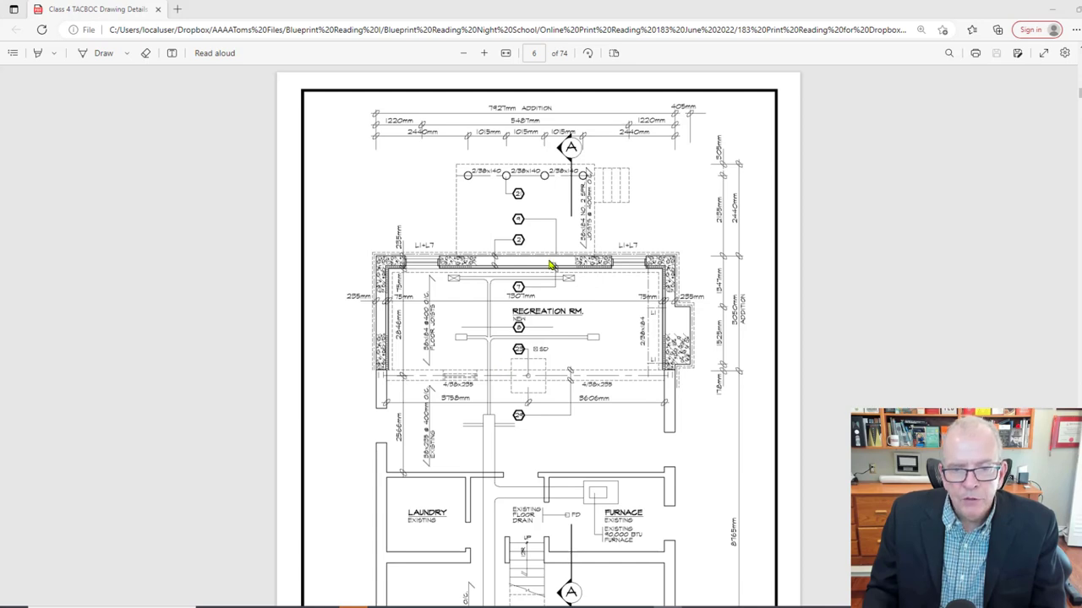
mouse_move(573, 151)
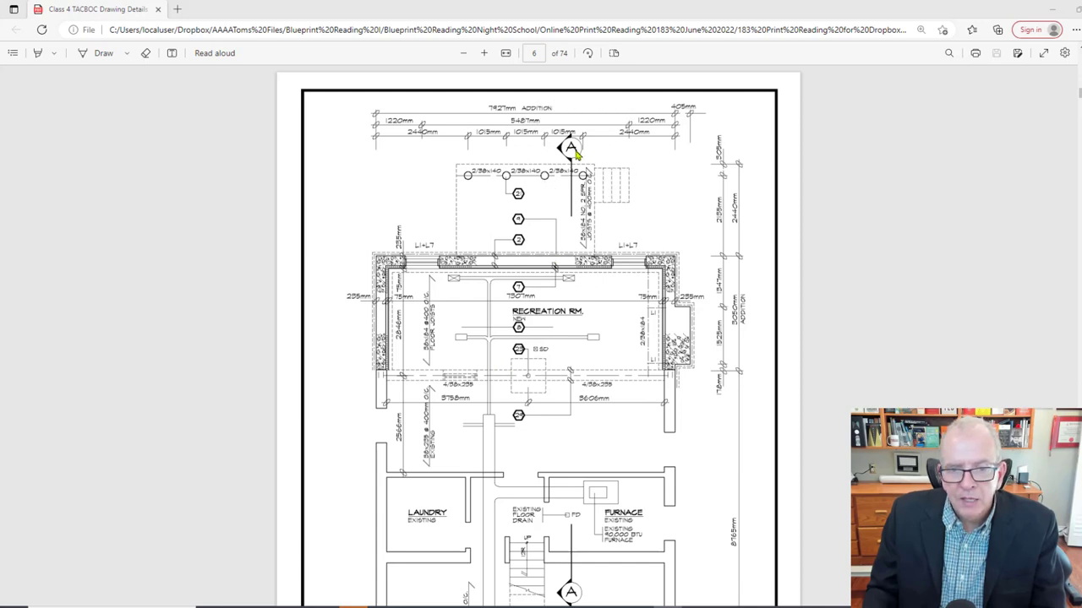
scroll(down, 3)
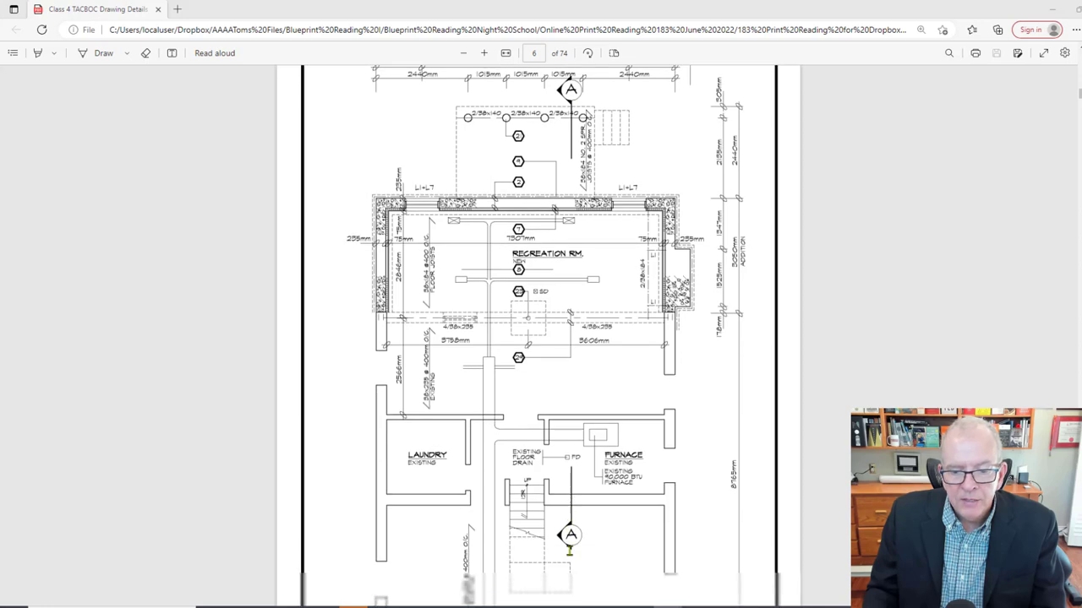
scroll(down, 3)
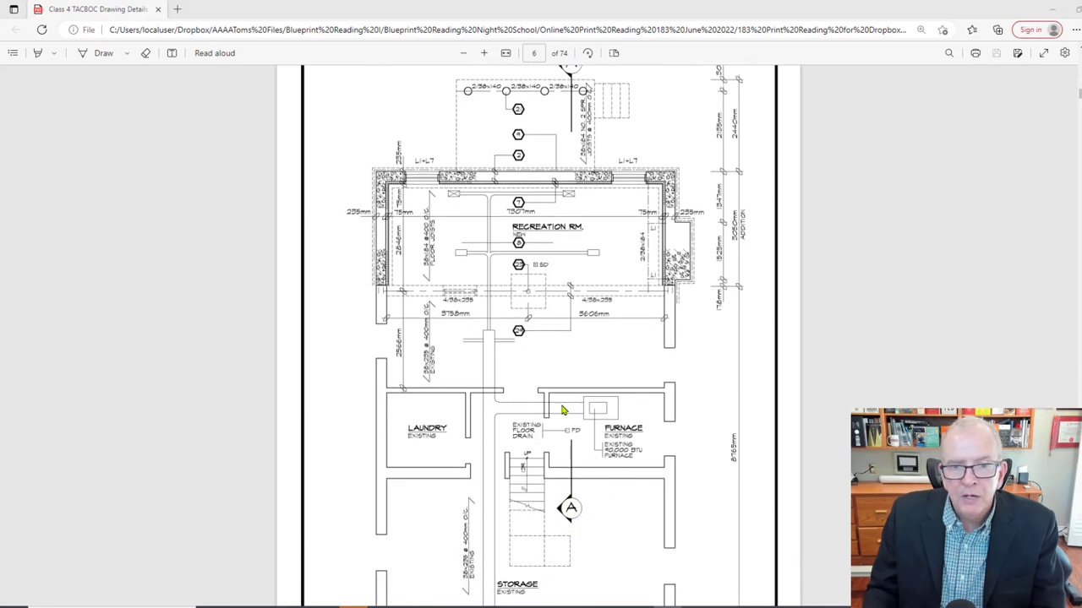
mouse_move(568, 136)
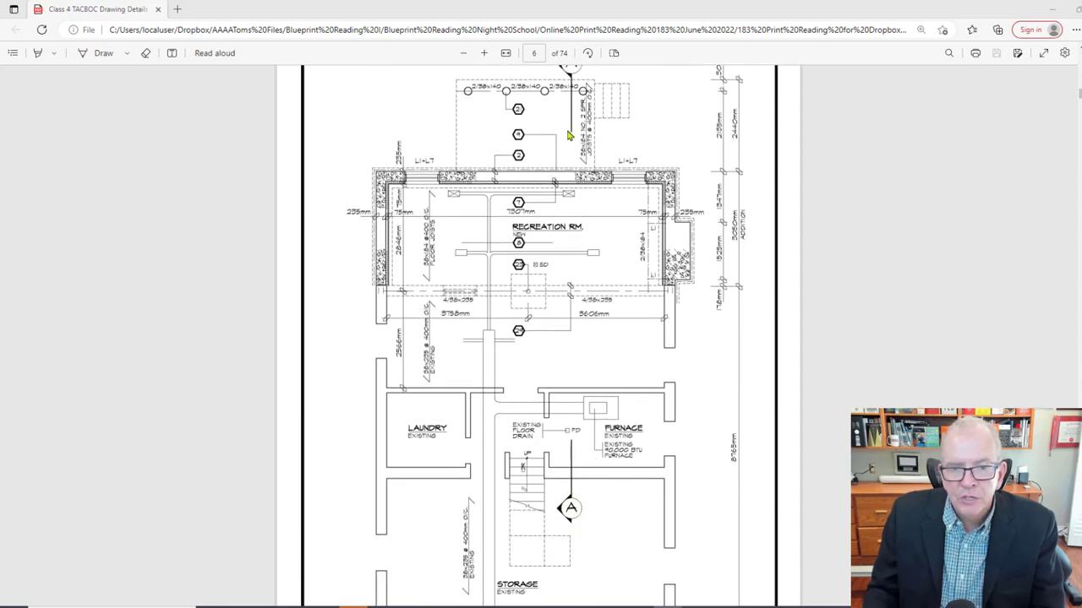
mouse_move(517, 369)
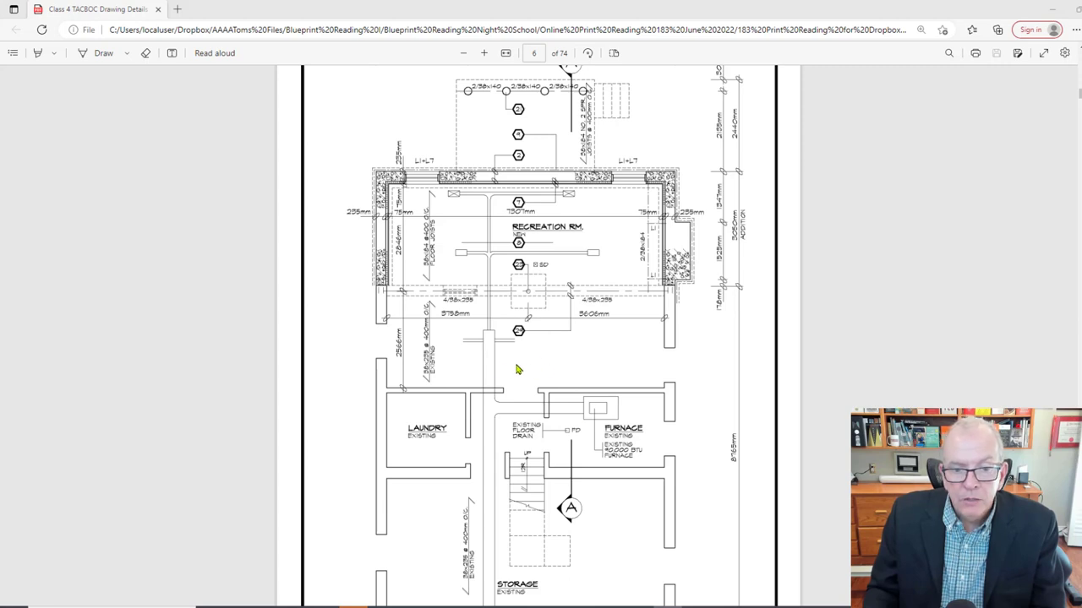
mouse_move(494, 368)
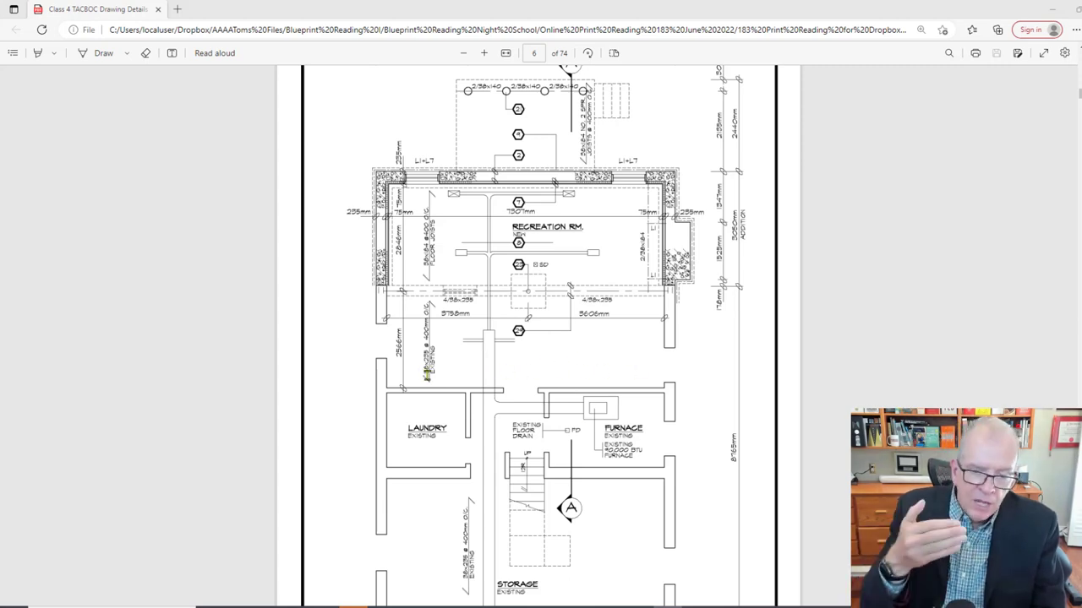
scroll(up, 3)
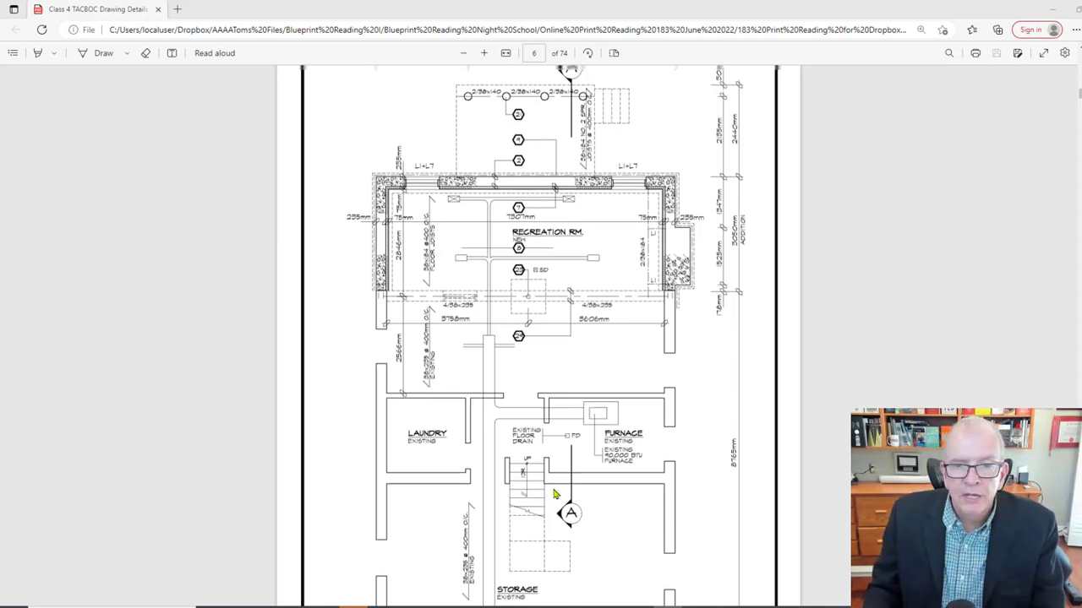
scroll(up, 3)
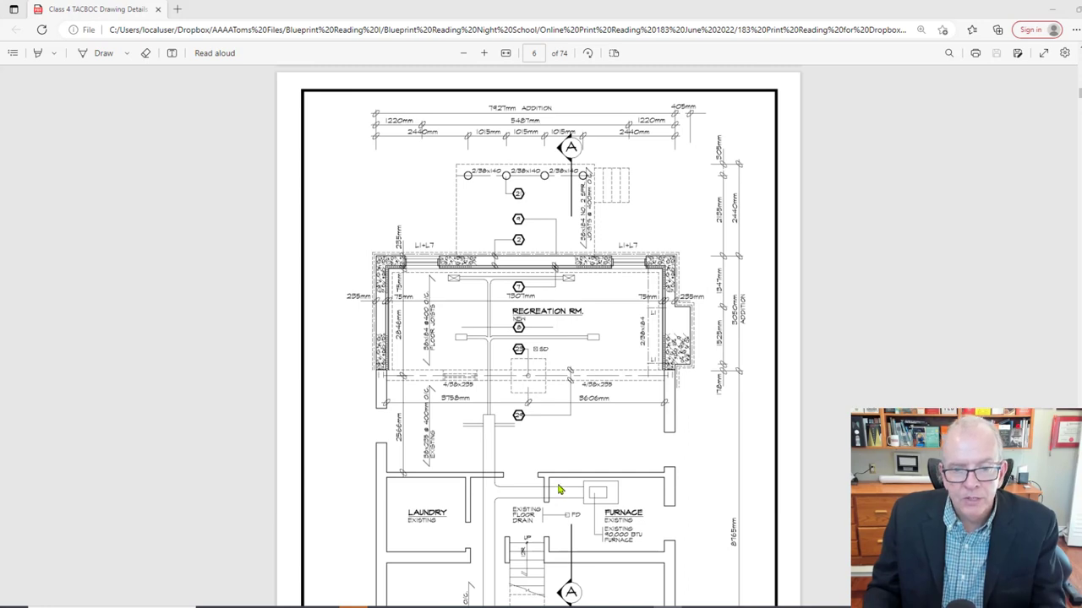
mouse_move(591, 429)
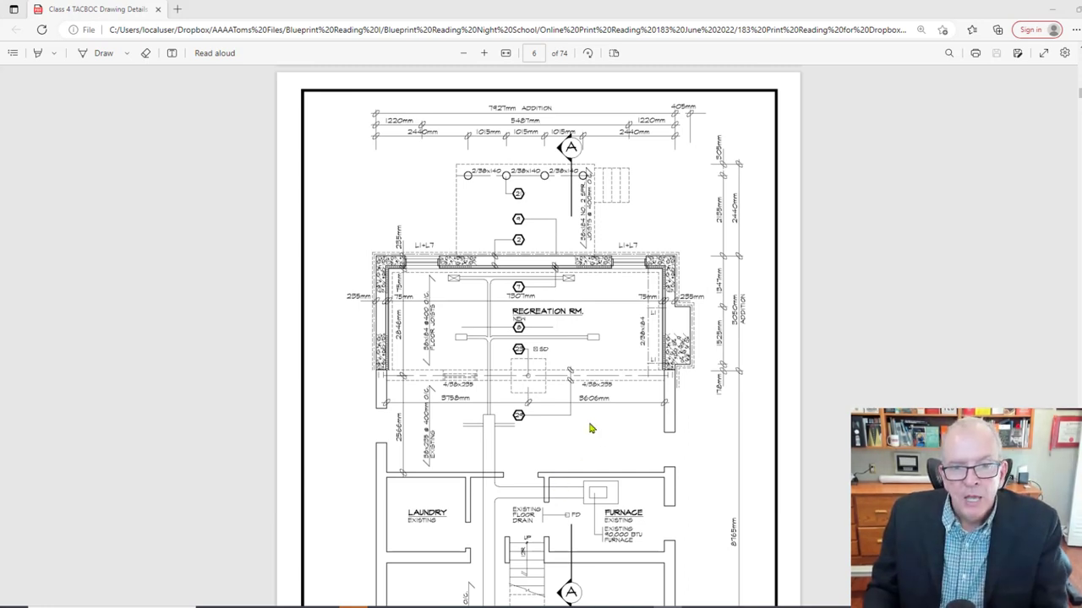
mouse_move(561, 311)
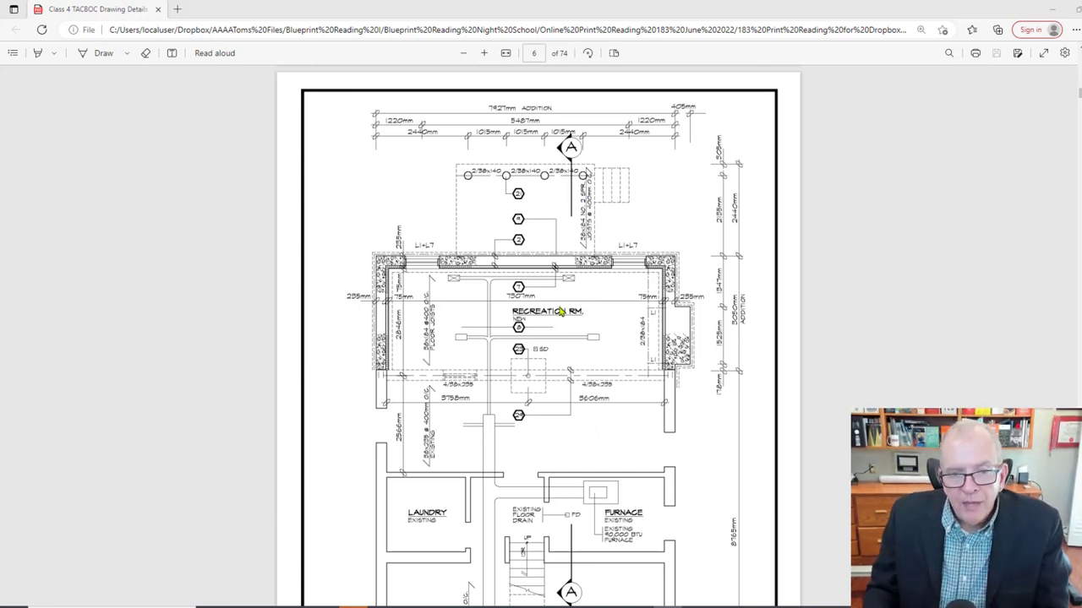
mouse_move(595, 196)
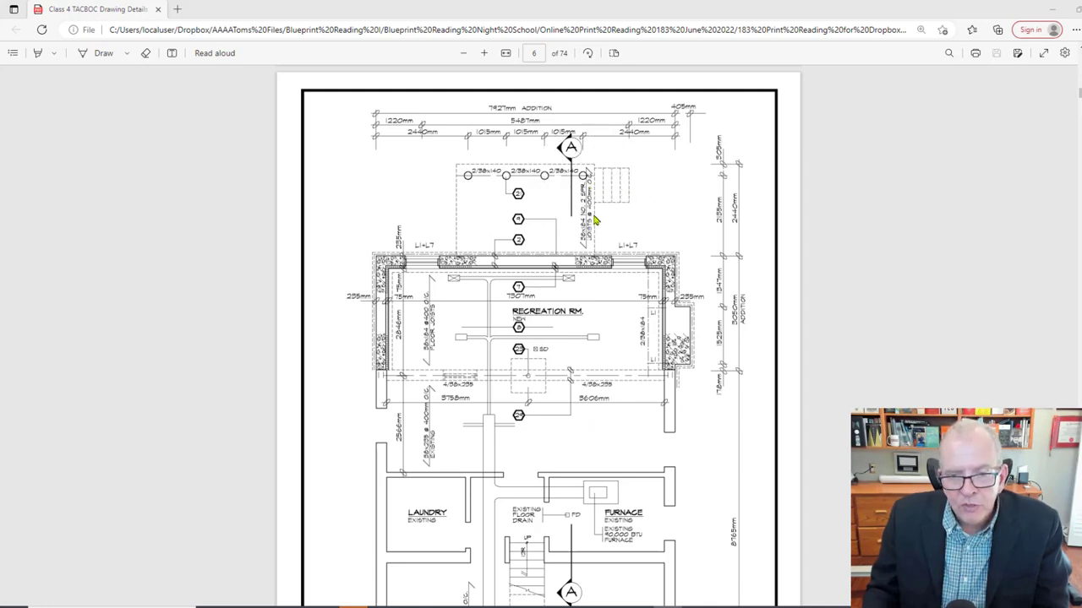
mouse_move(588, 240)
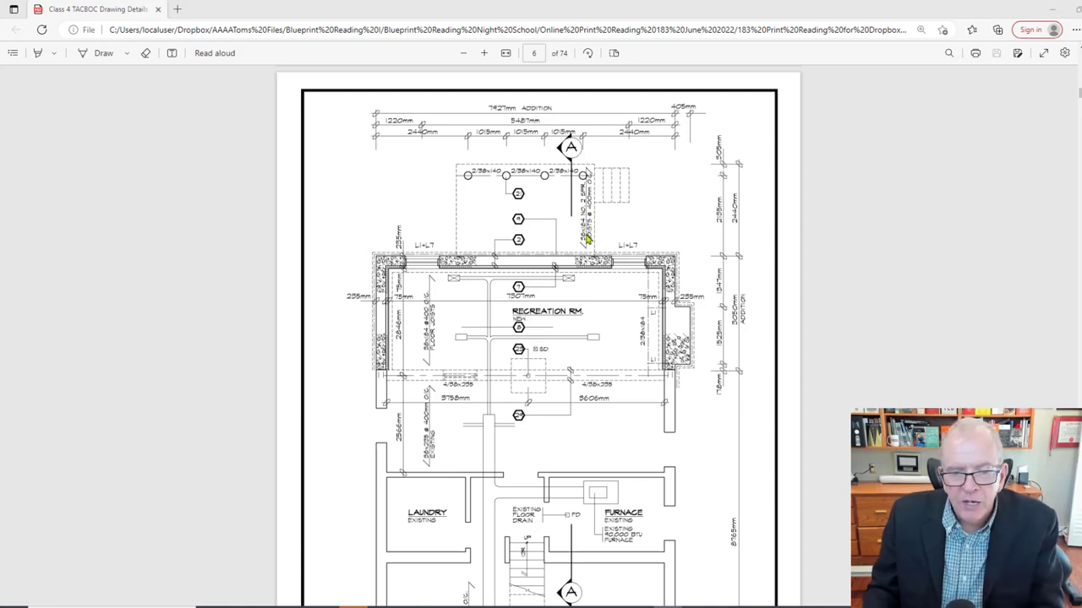
mouse_move(530, 327)
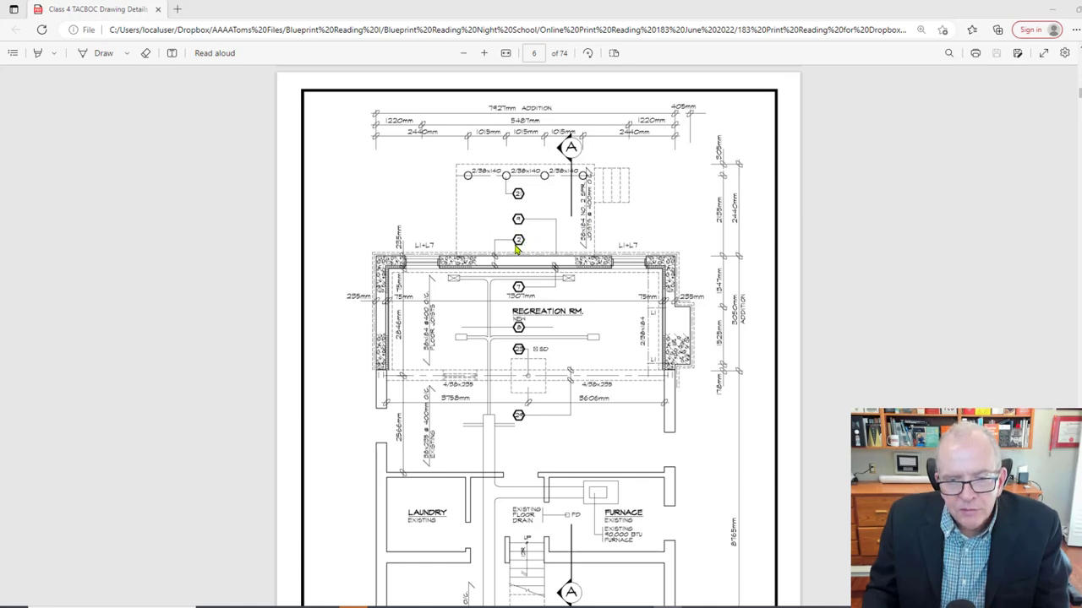
mouse_move(520, 247)
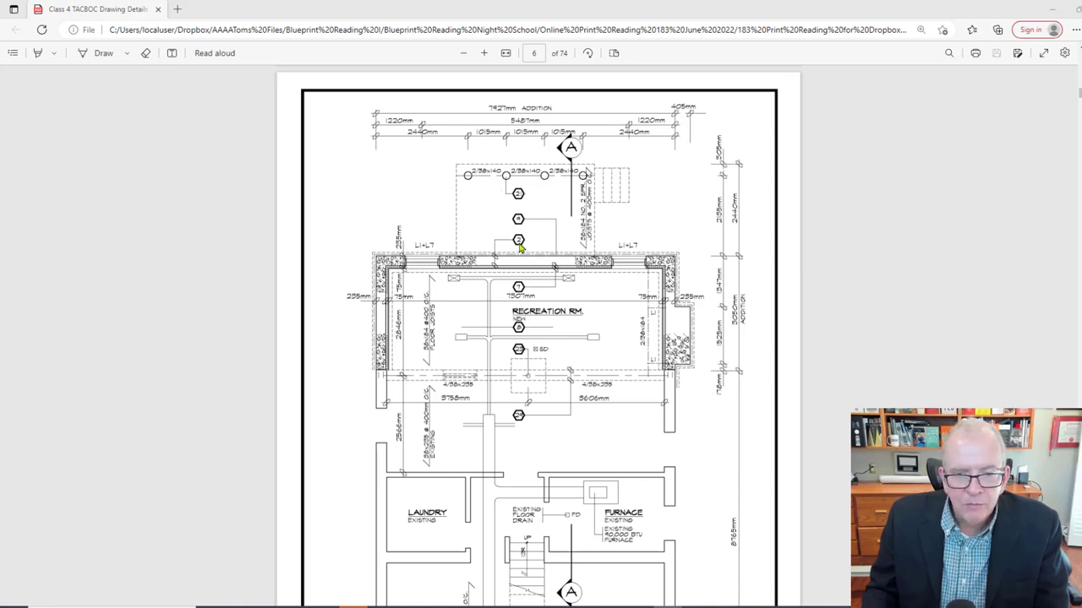
mouse_move(521, 254)
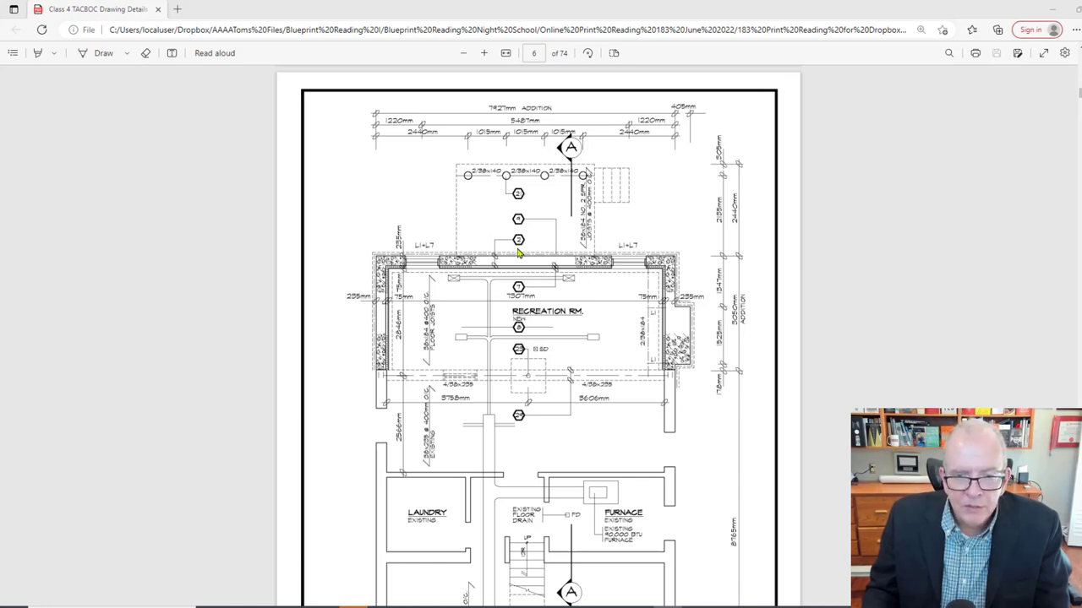
mouse_move(521, 245)
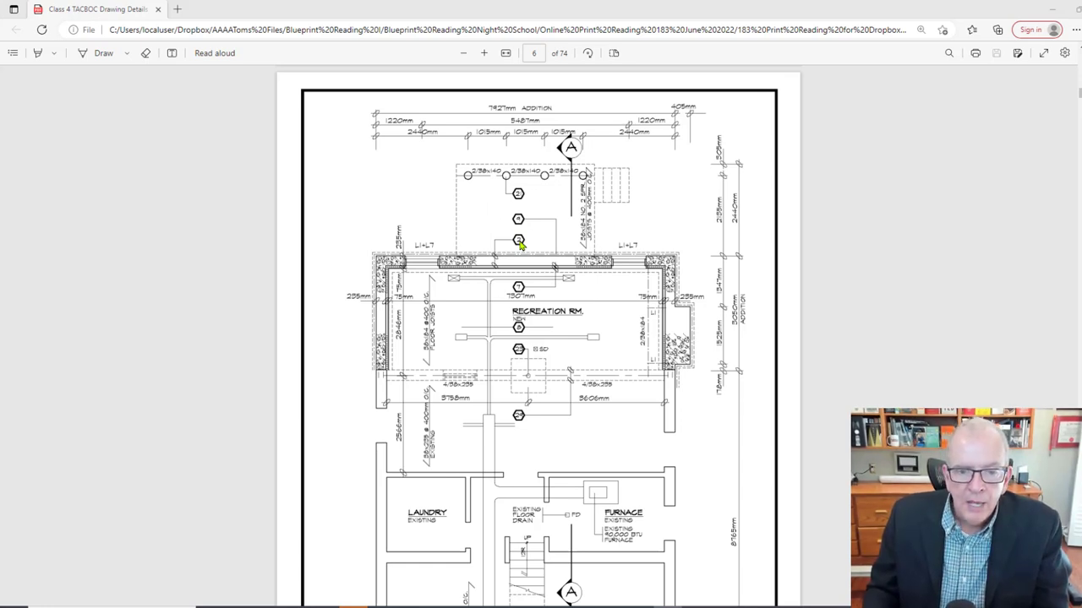
mouse_move(497, 256)
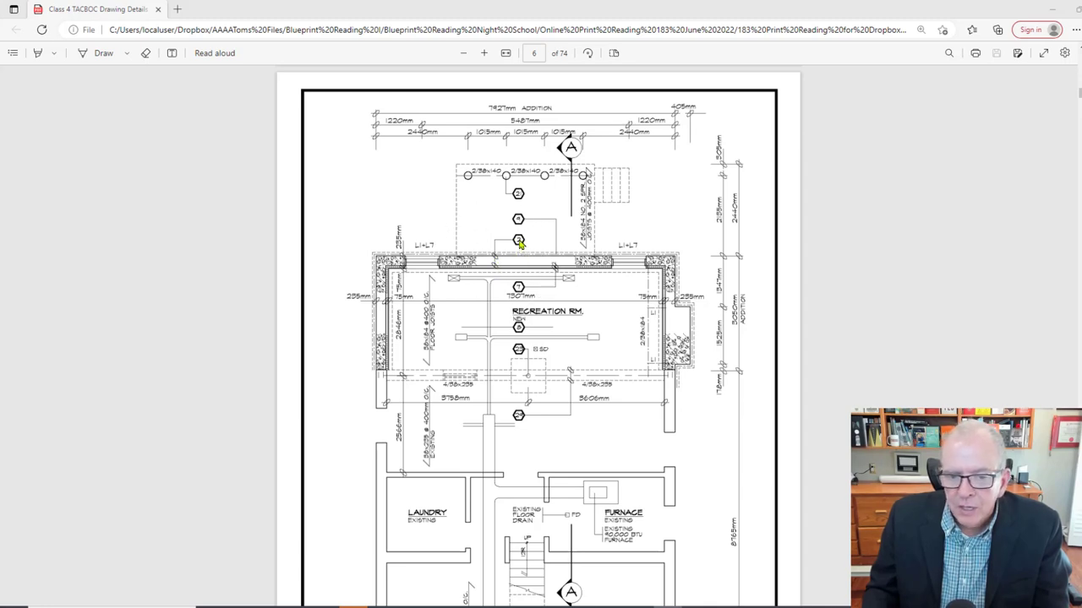
mouse_move(503, 240)
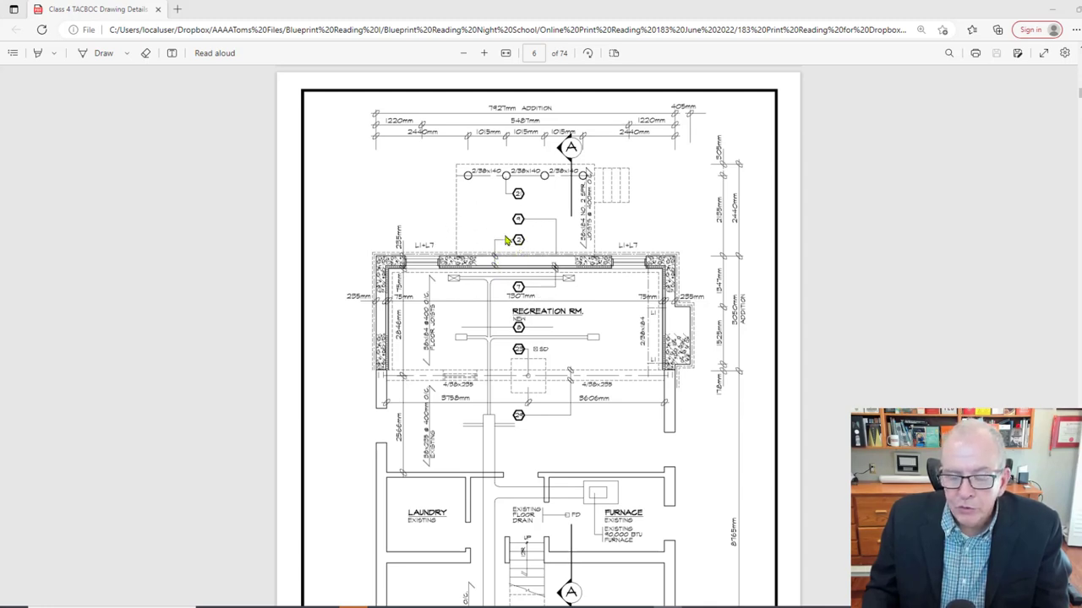
mouse_move(540, 248)
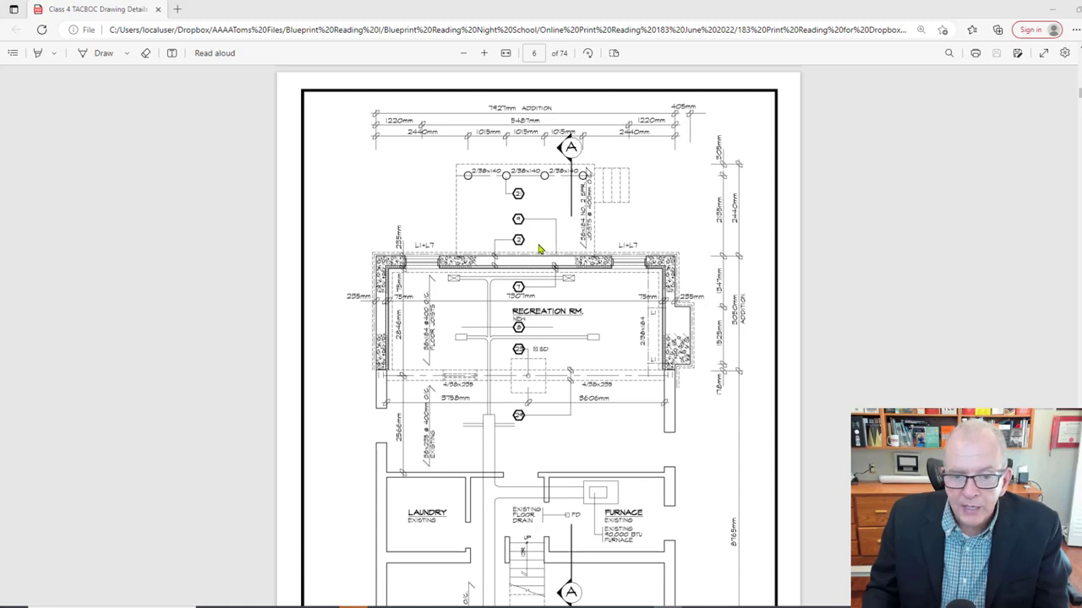
mouse_move(514, 261)
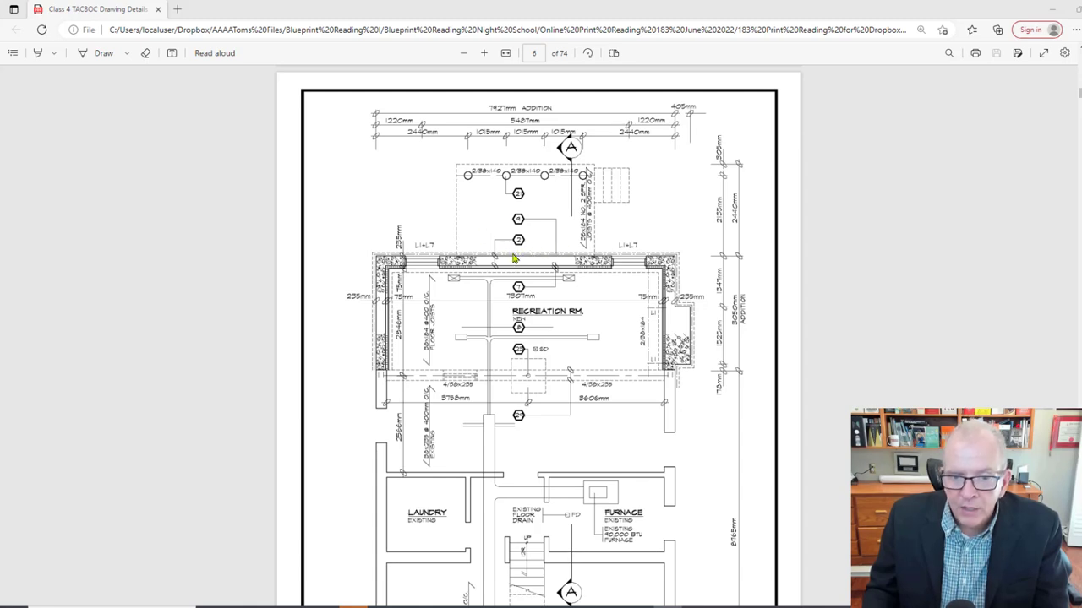
click(510, 262)
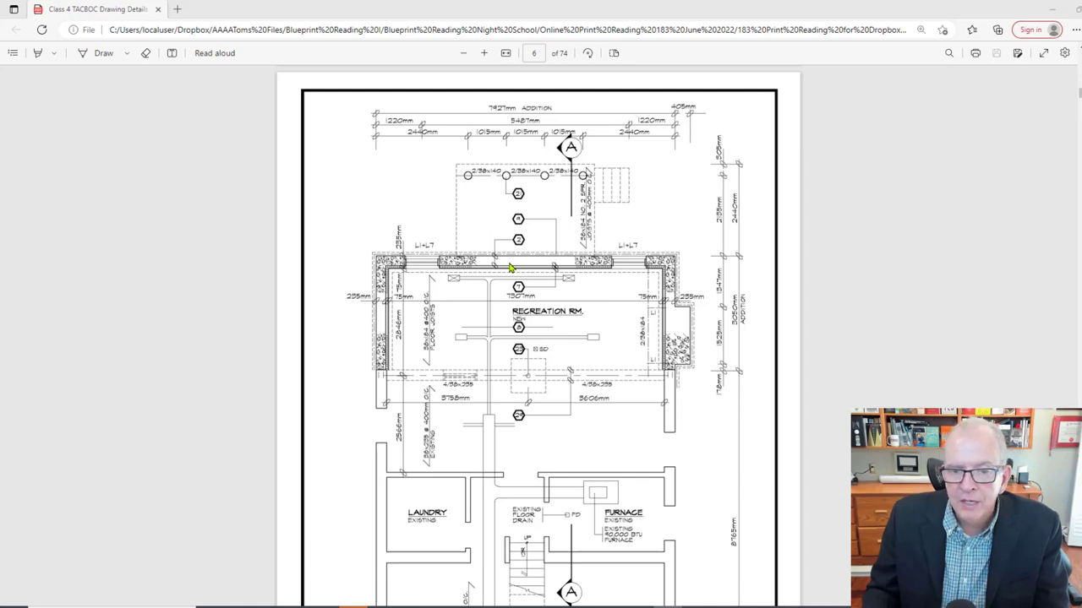
mouse_move(517, 247)
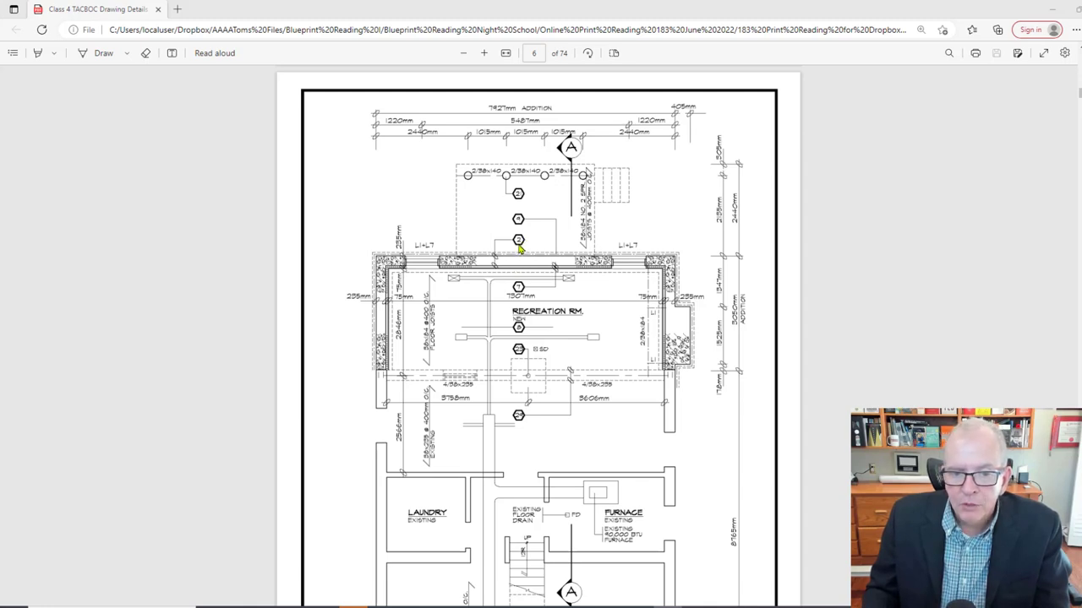
mouse_move(668, 226)
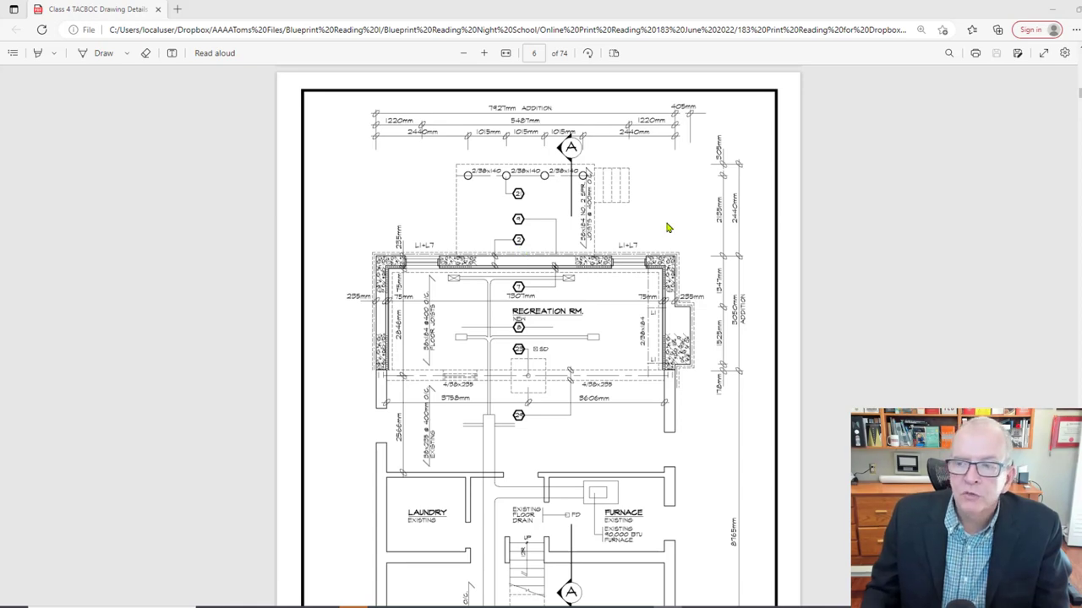
Scroll past the basement plan, west elevation and cross section to page 12, Construction Specifications
scroll(down, 3)
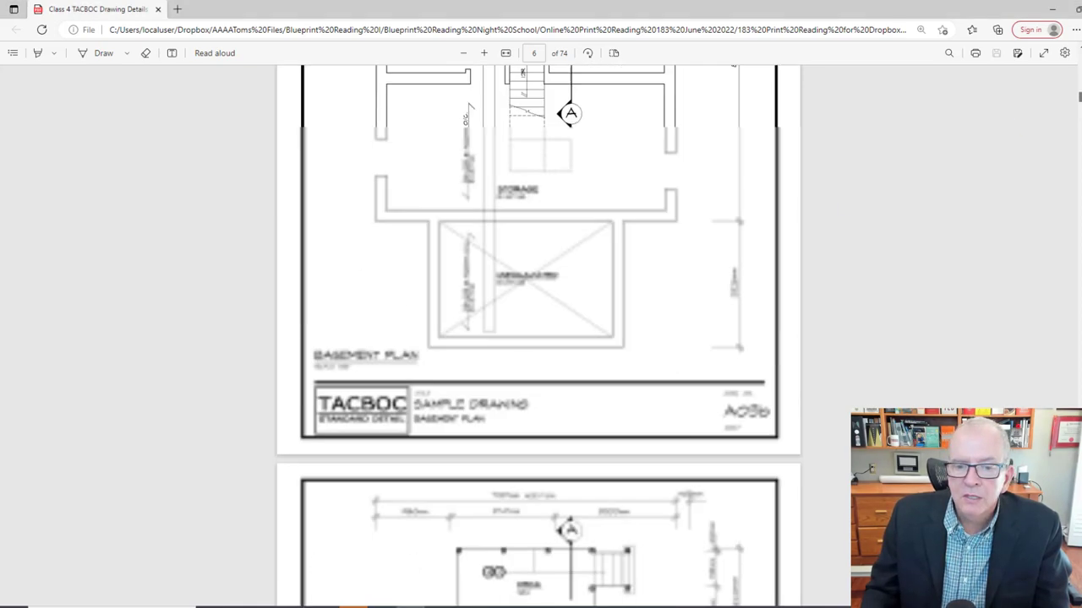
scroll(down, 3)
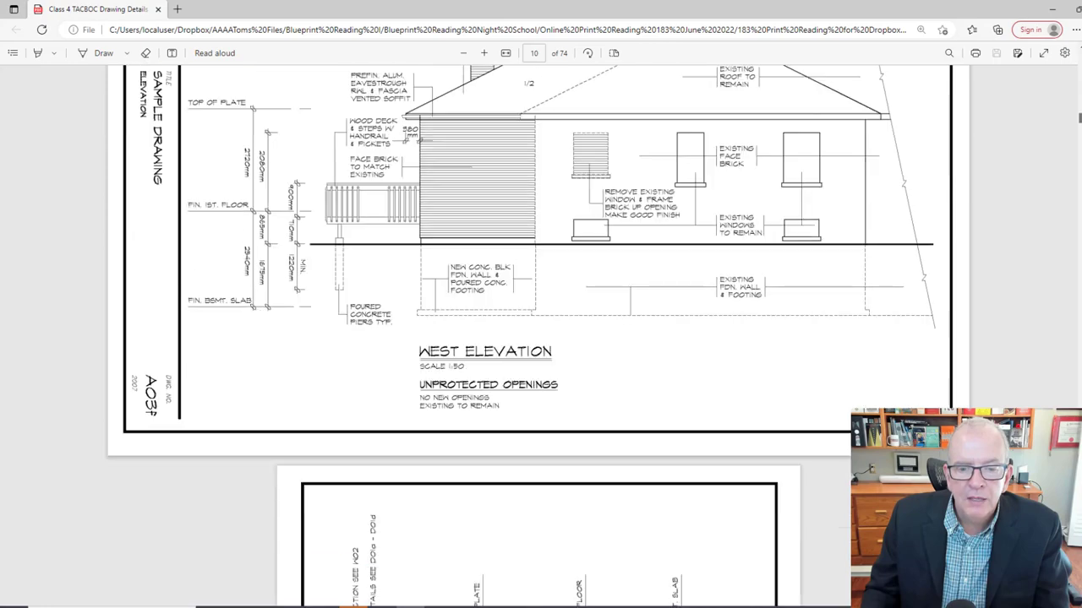
scroll(down, 3)
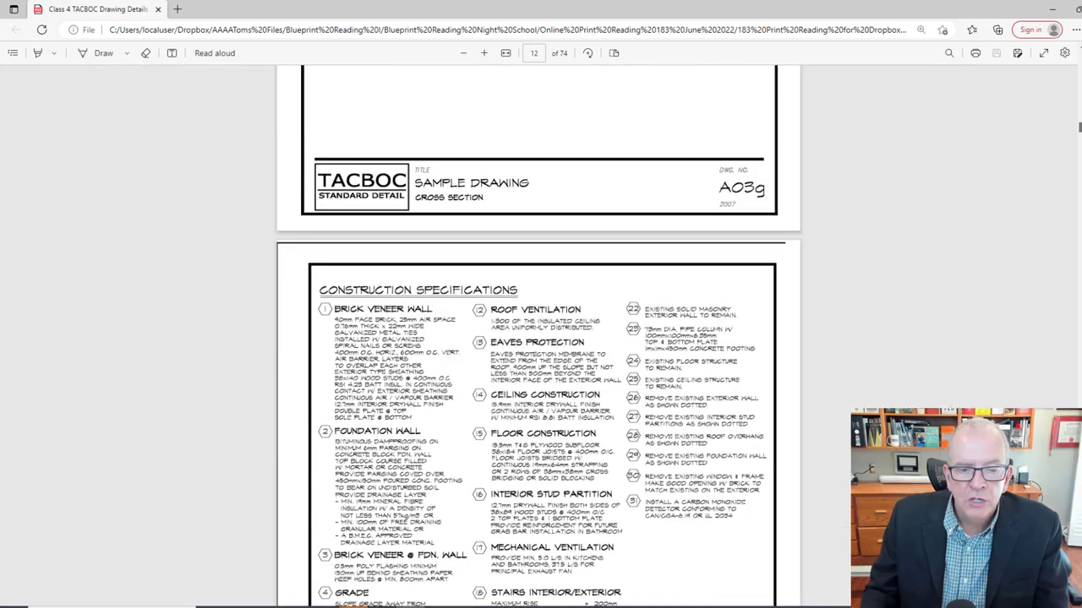
scroll(down, 3)
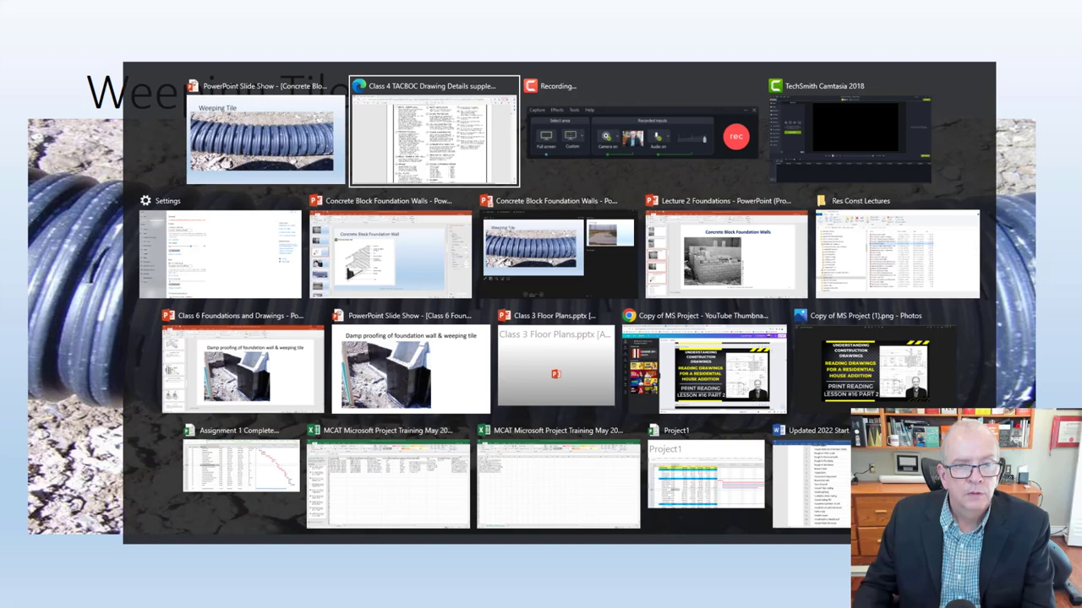
Switch from Task View to the Class 4 TACBOC Drawing Details PDF on page 11, Section A-A
click(432, 132)
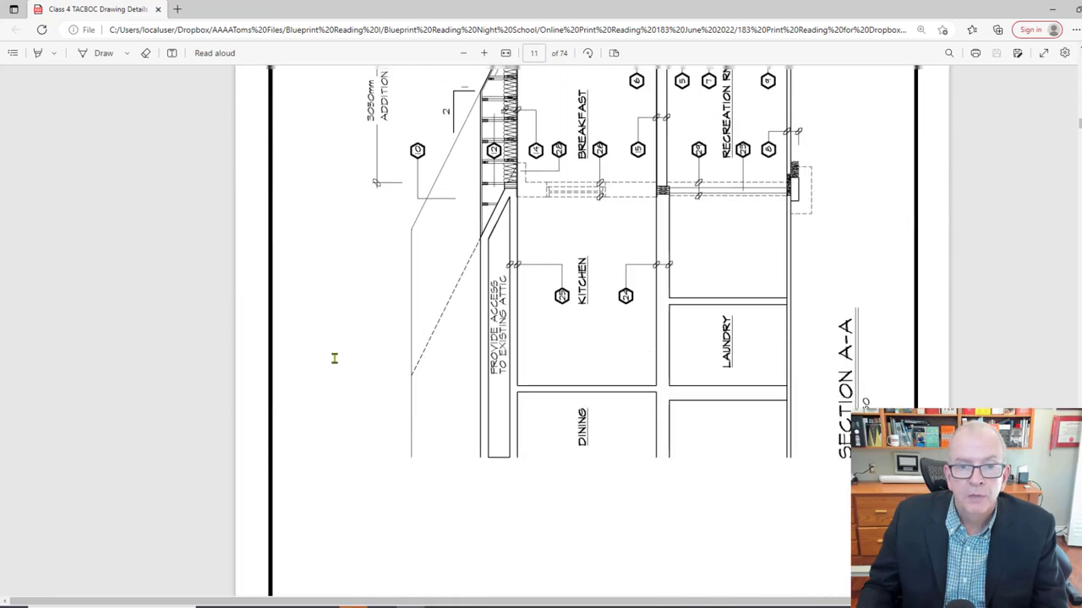
Rotate Section A-A upright, showing its 1:50 scale, floor heights and deck by the breakfast area
scroll(up, 3)
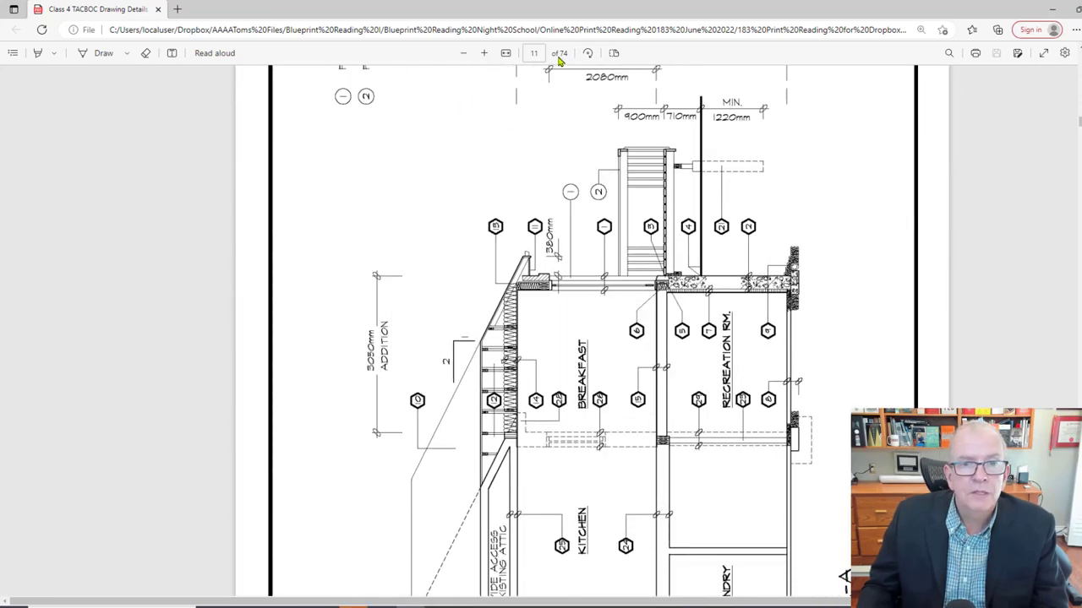
click(588, 52)
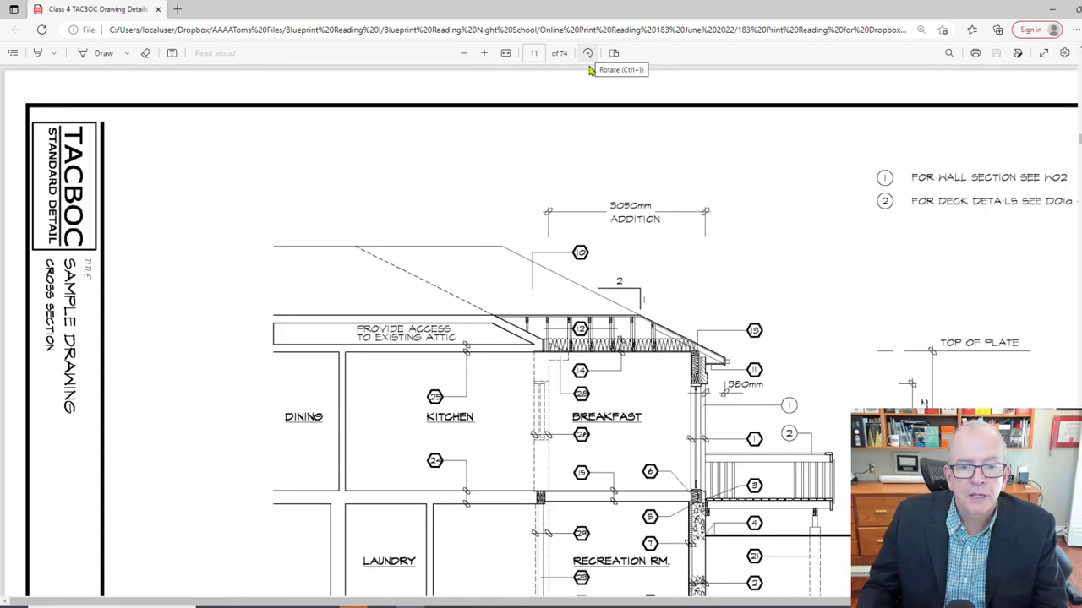
scroll(down, 3)
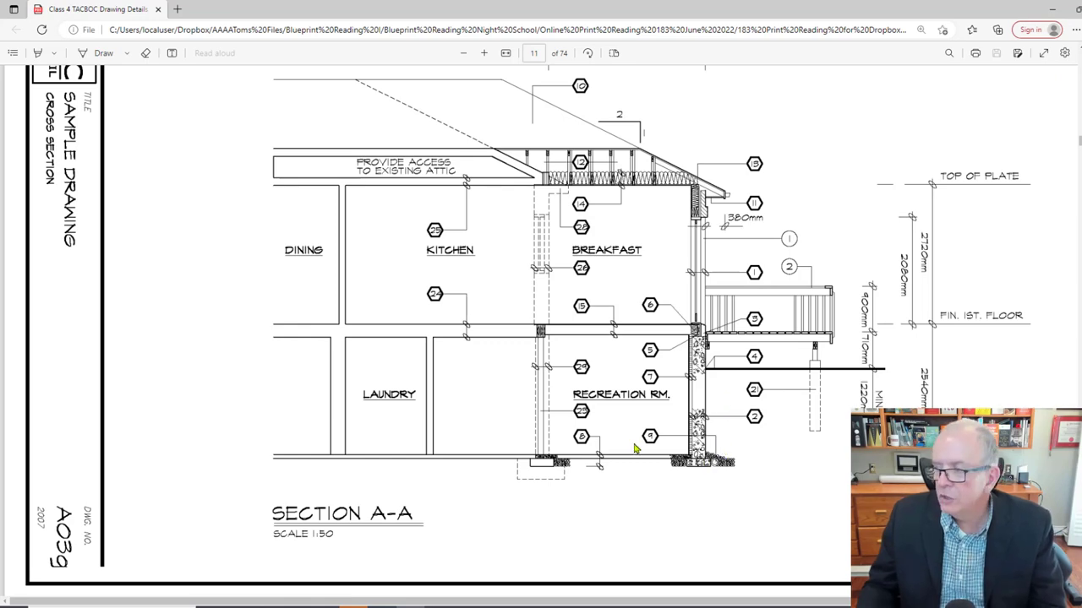
mouse_move(403, 436)
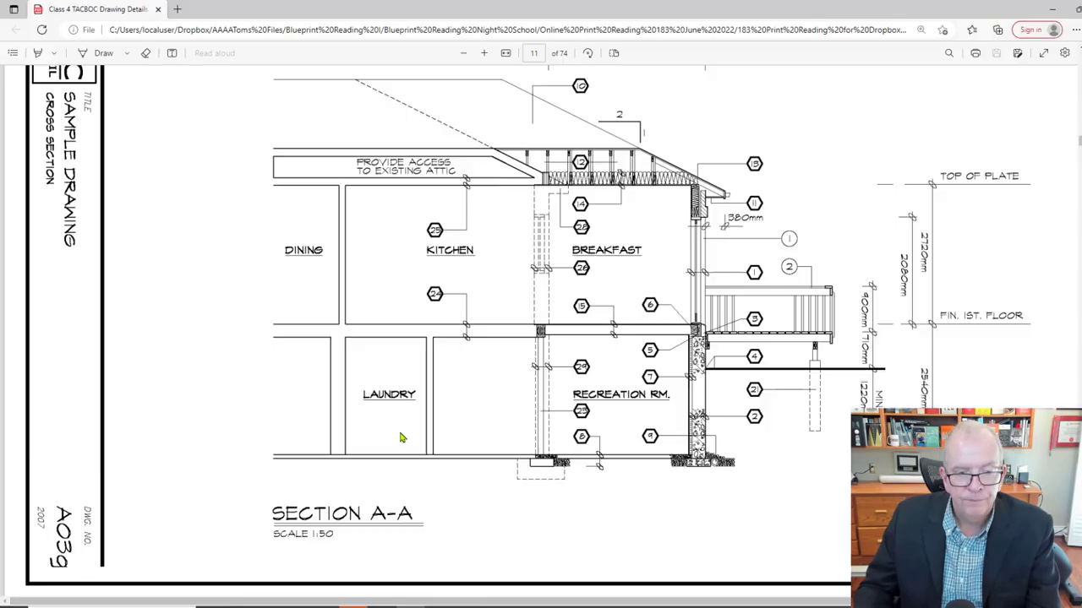
mouse_move(526, 429)
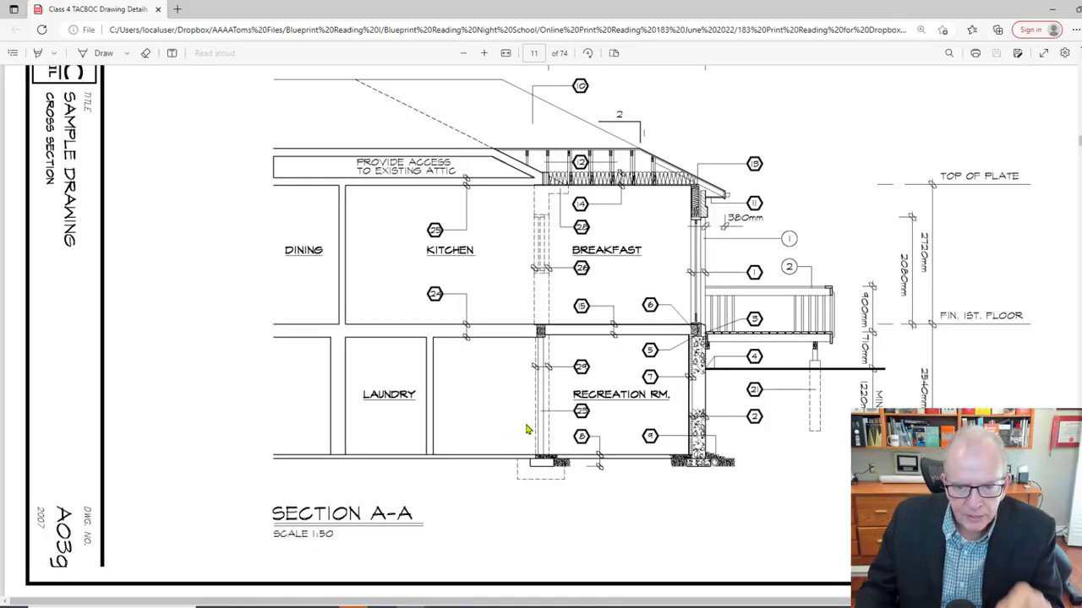
mouse_move(703, 355)
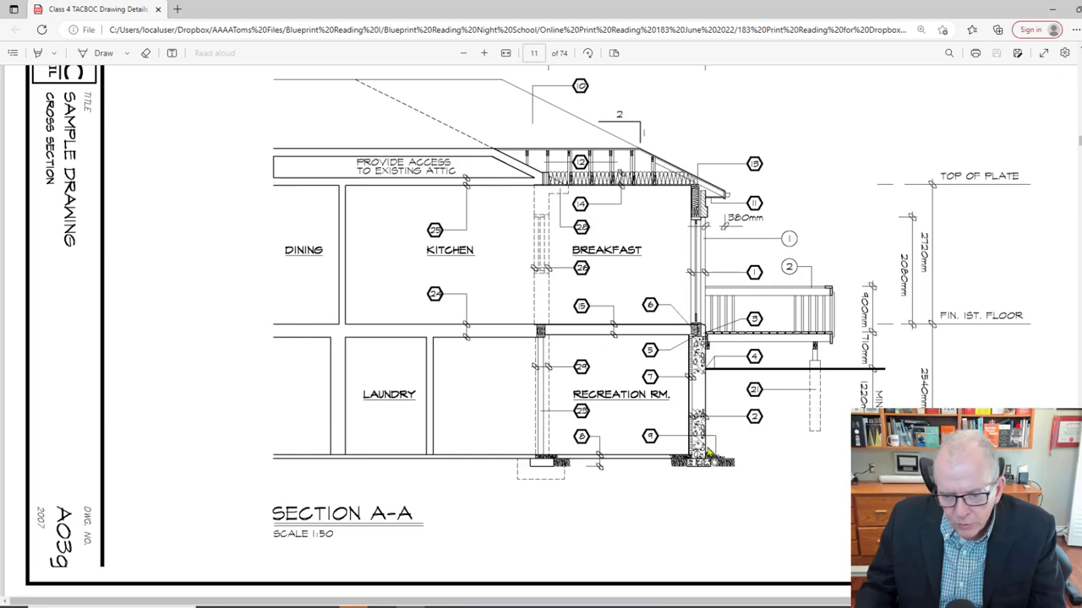
Move back from page 11 to page 10, the West Elevation with the addition and deck
click(484, 52)
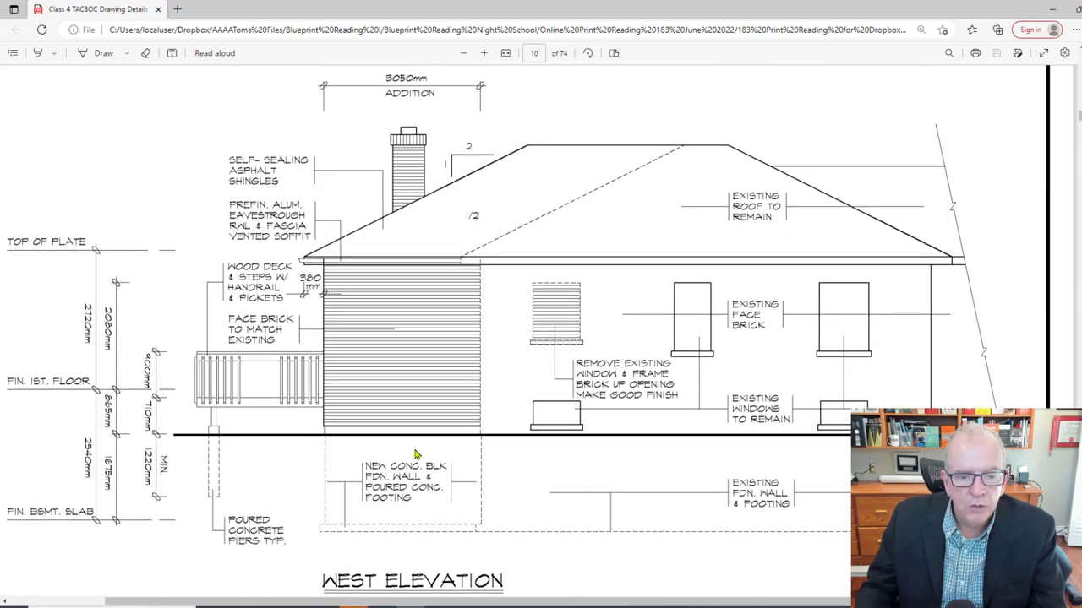
mouse_move(483, 446)
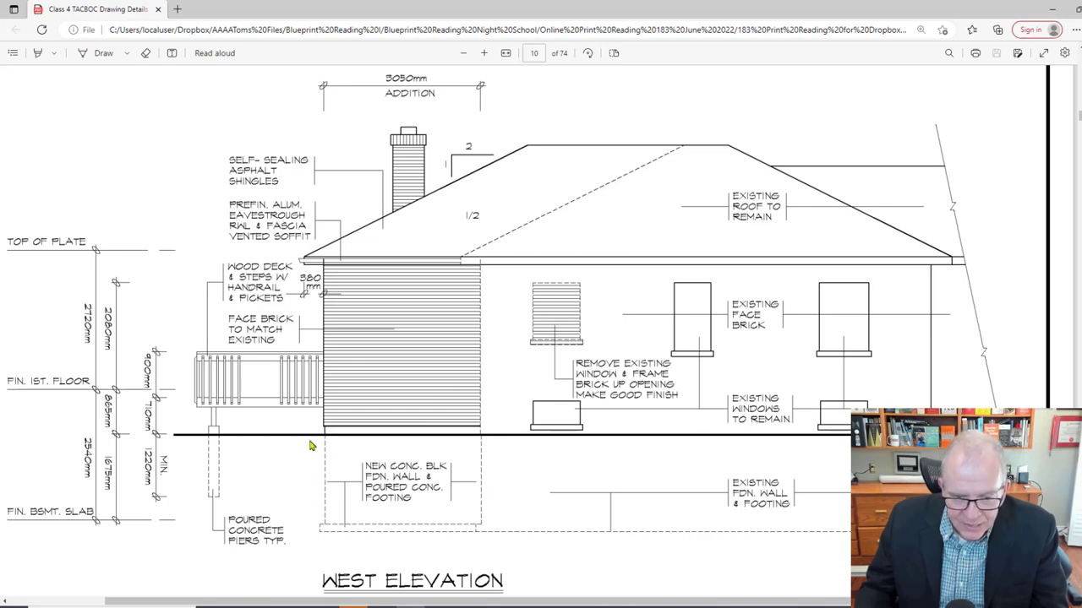
mouse_move(516, 443)
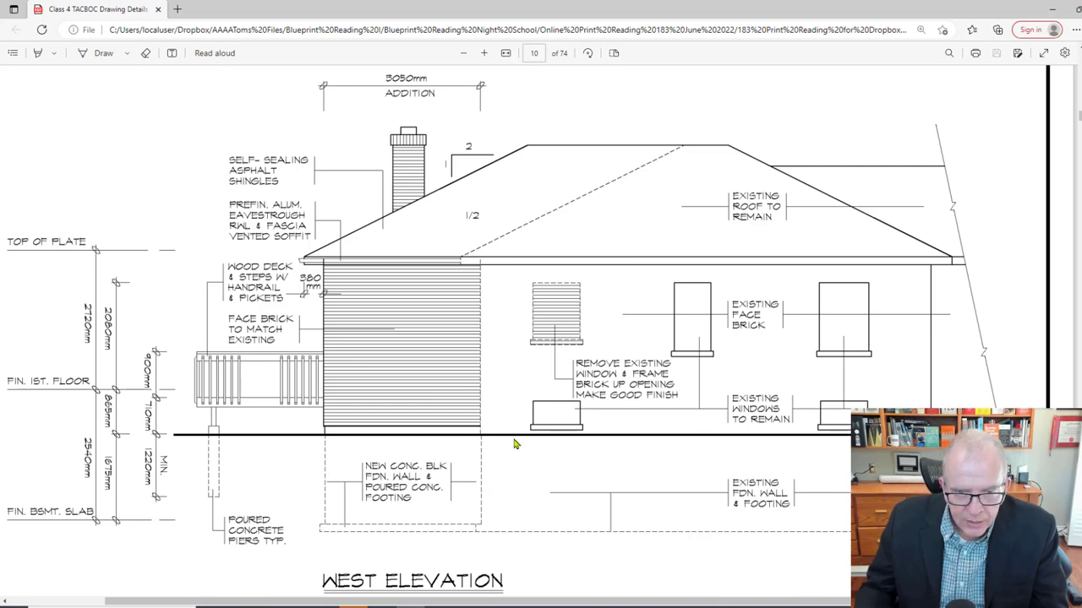
mouse_move(319, 470)
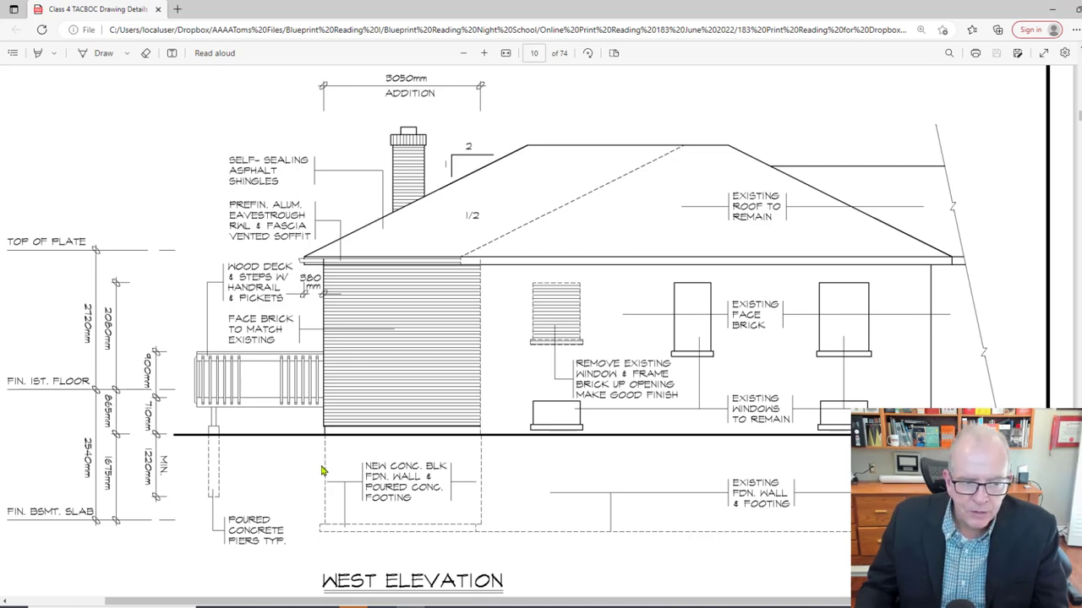
mouse_move(324, 463)
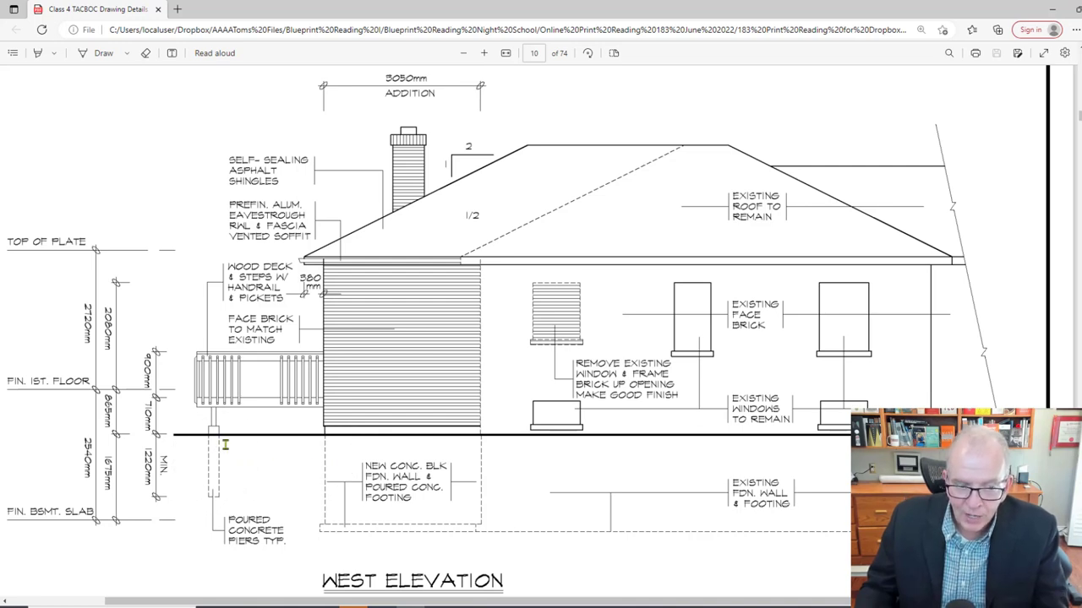
mouse_move(227, 406)
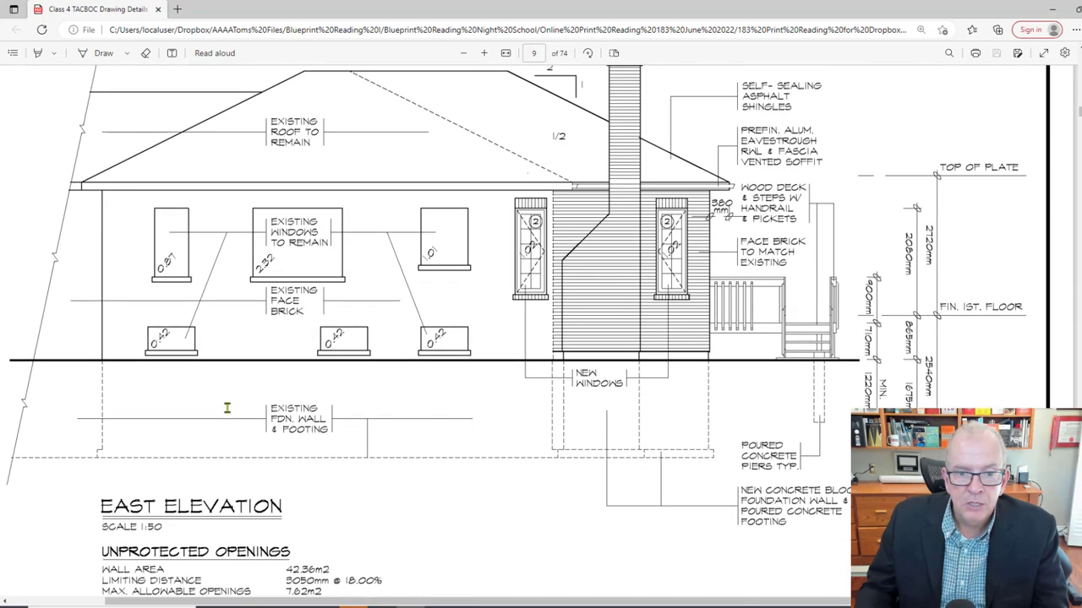
Scroll through the first-floor and basement plans to the construction notes on foundation walls, floors, stairs and guards
click(463, 52)
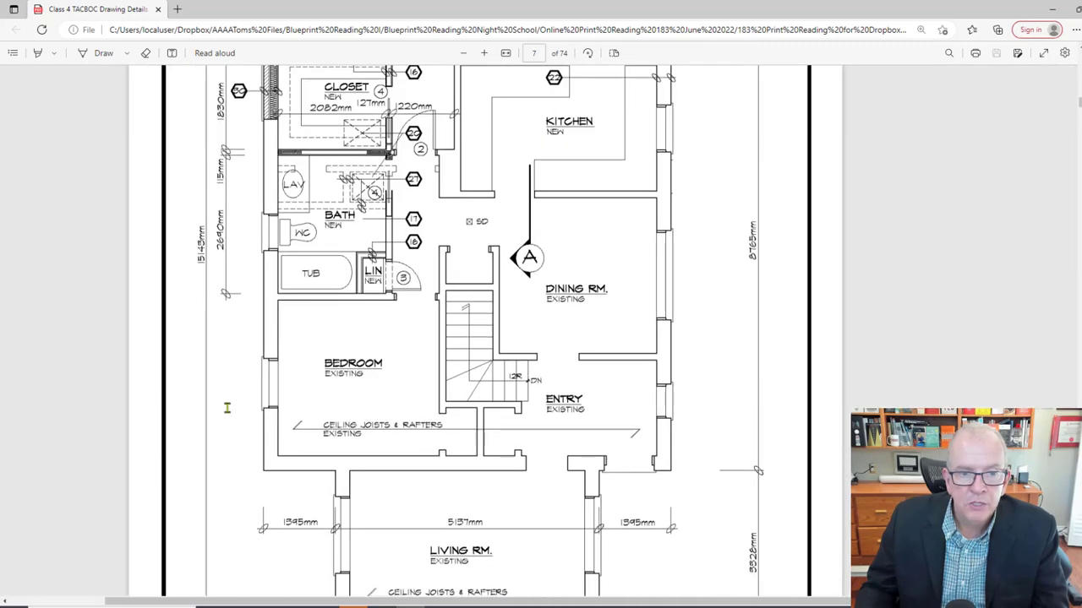
scroll(up, 3)
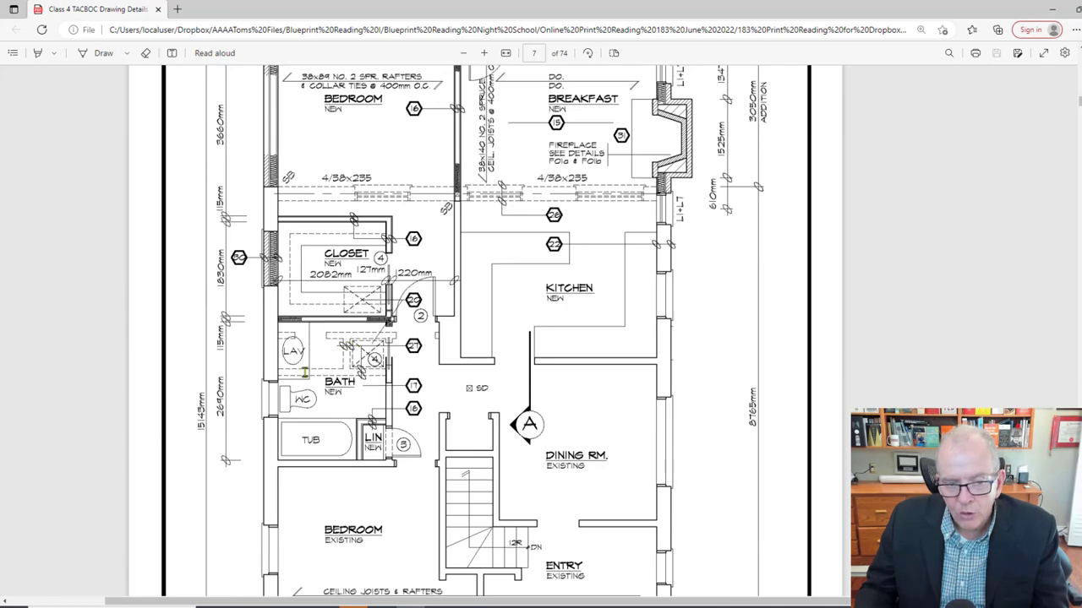
scroll(down, 3)
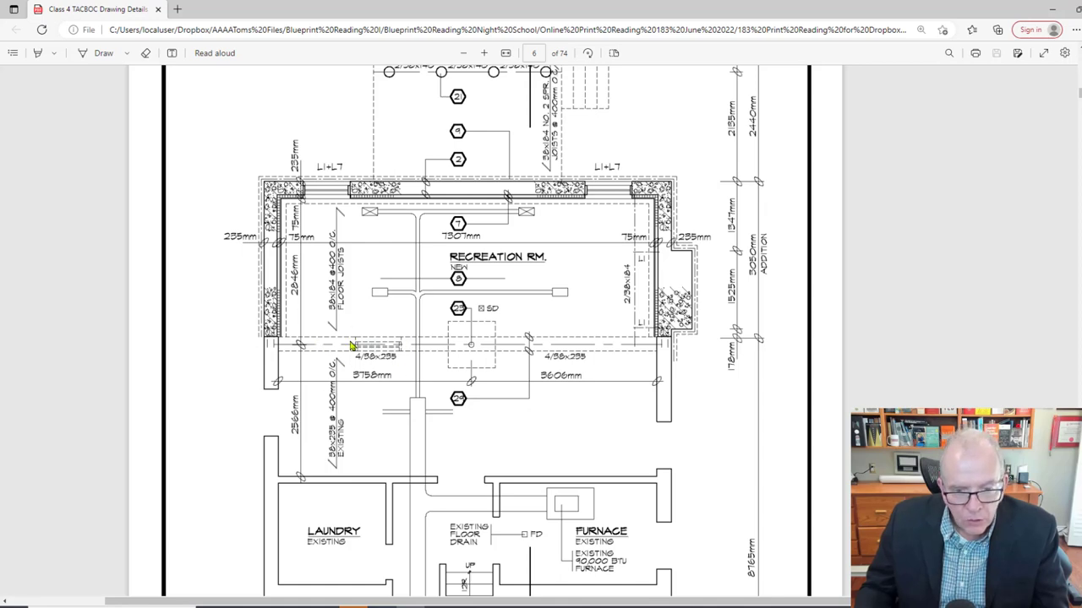
mouse_move(550, 355)
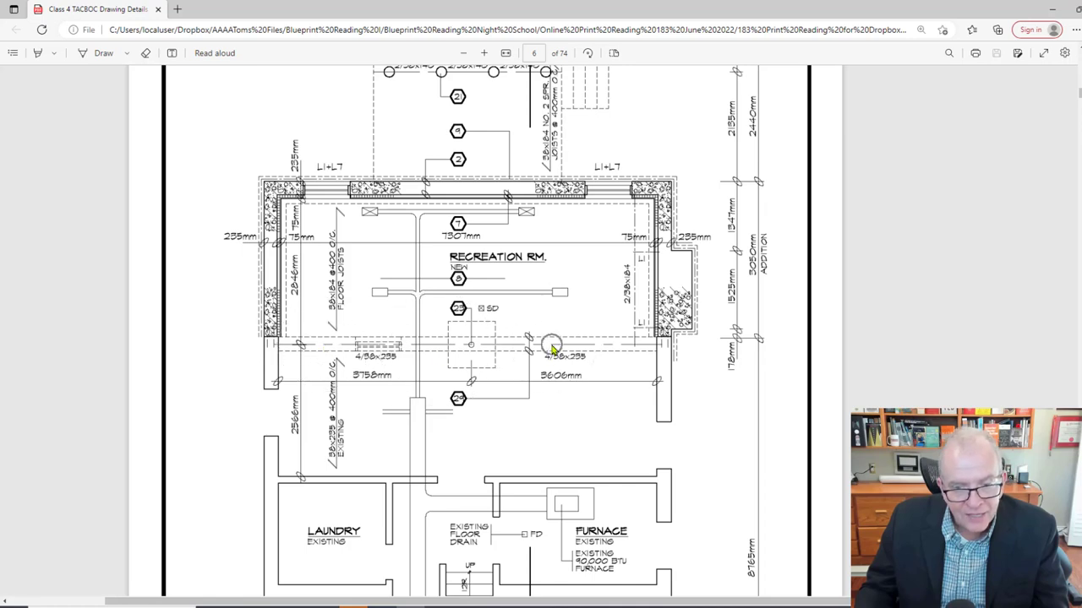
mouse_move(499, 328)
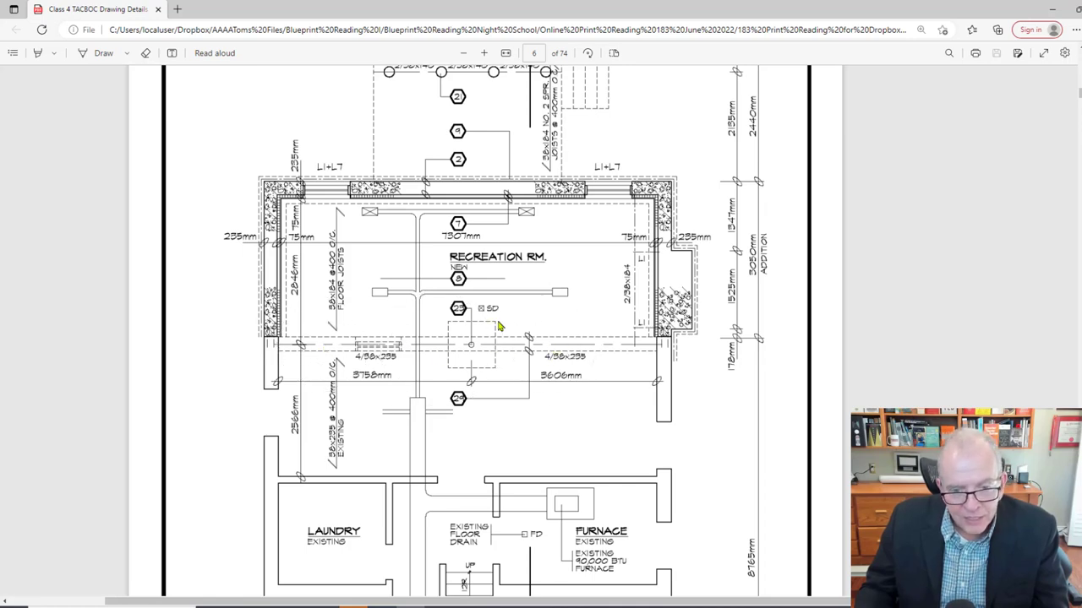
mouse_move(463, 334)
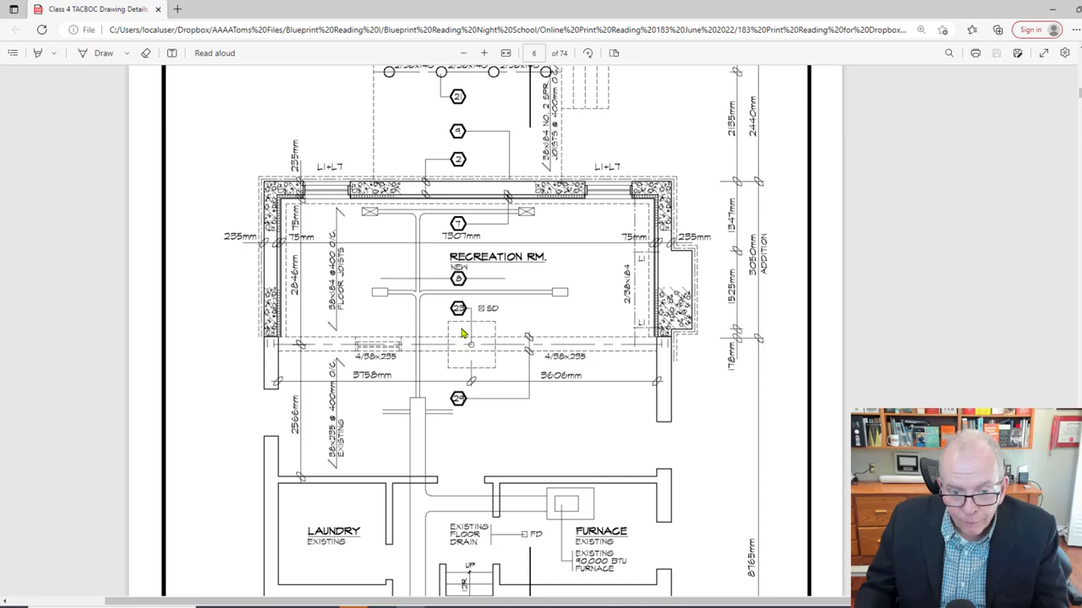
click(470, 345)
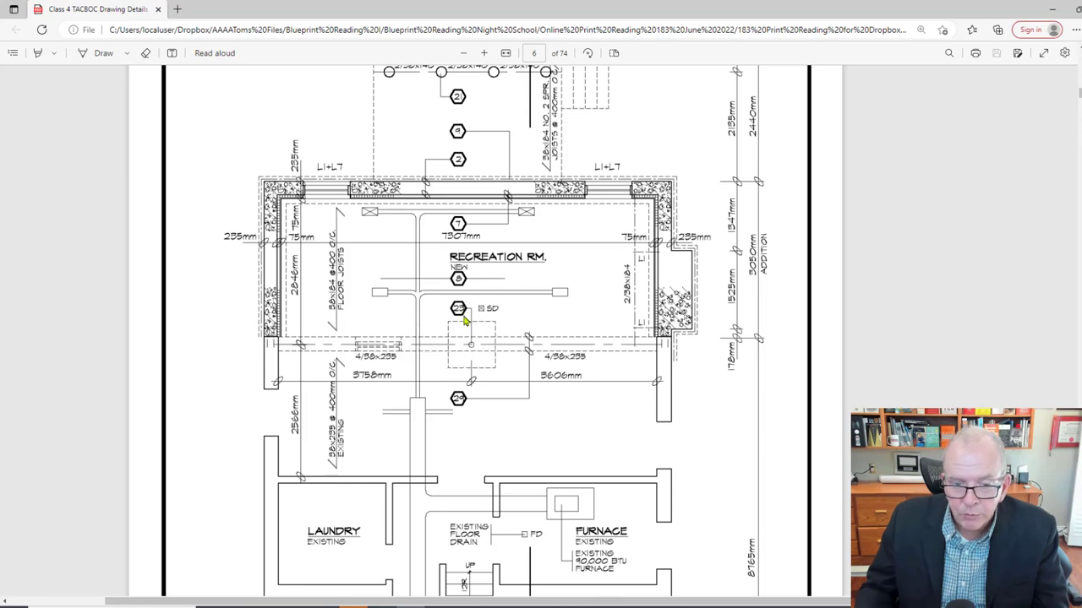
scroll(down, 3)
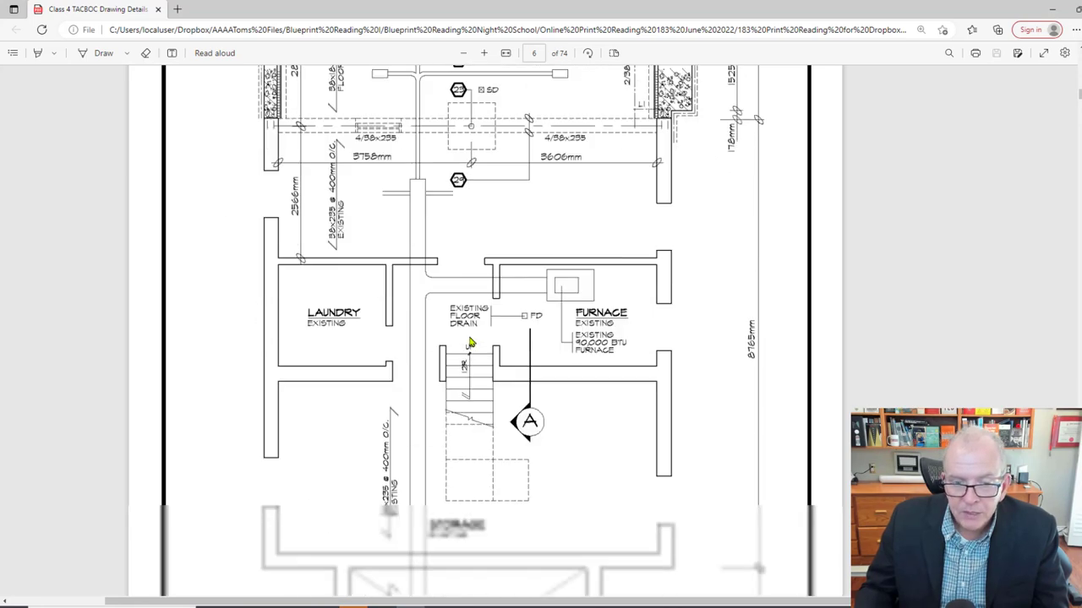
scroll(down, 3)
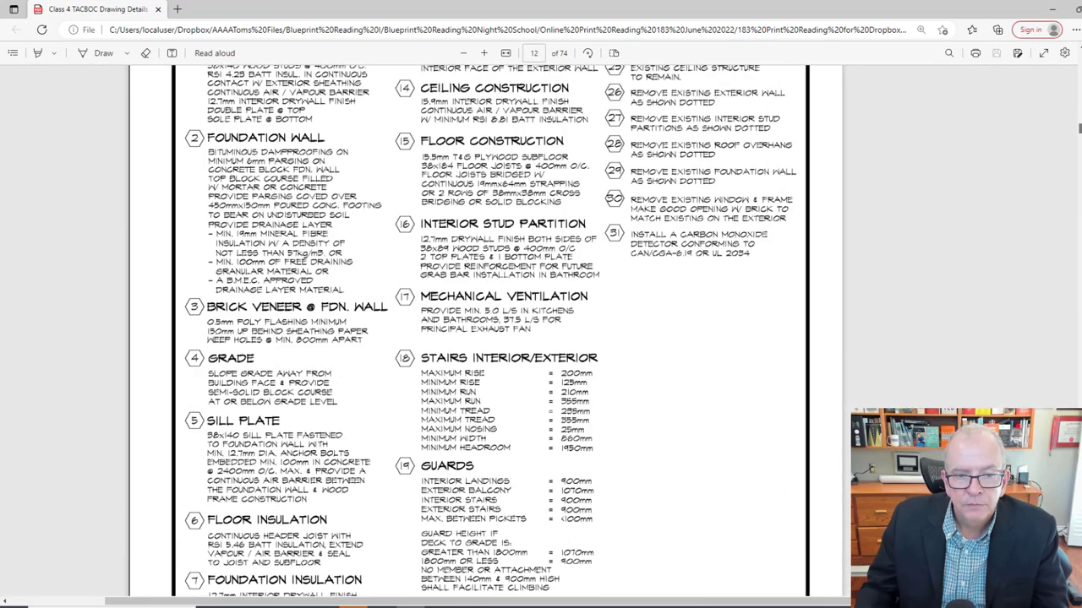
scroll(up, 3)
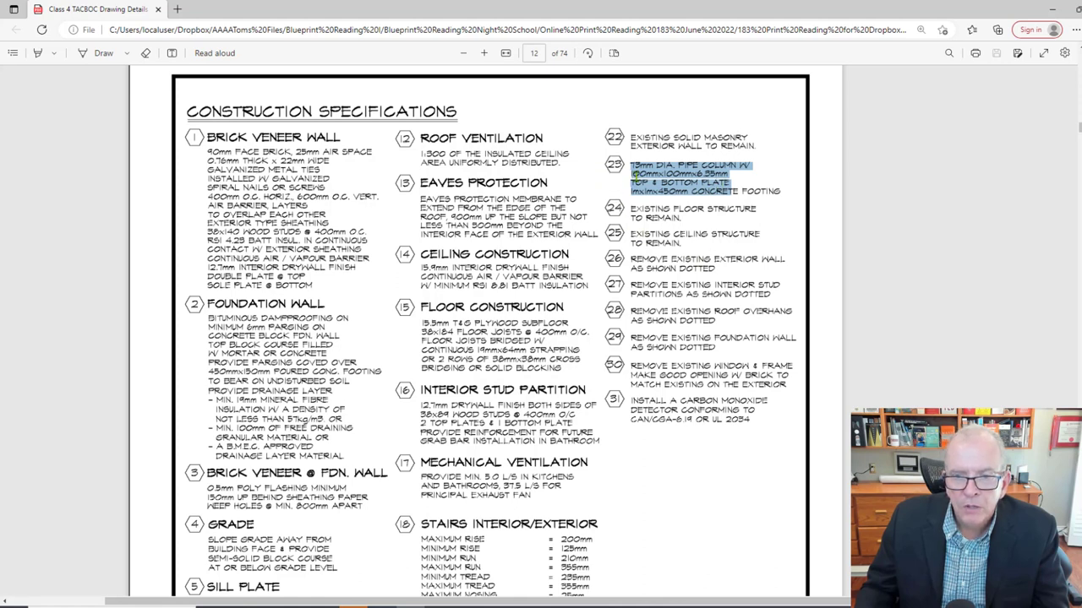
mouse_move(690, 216)
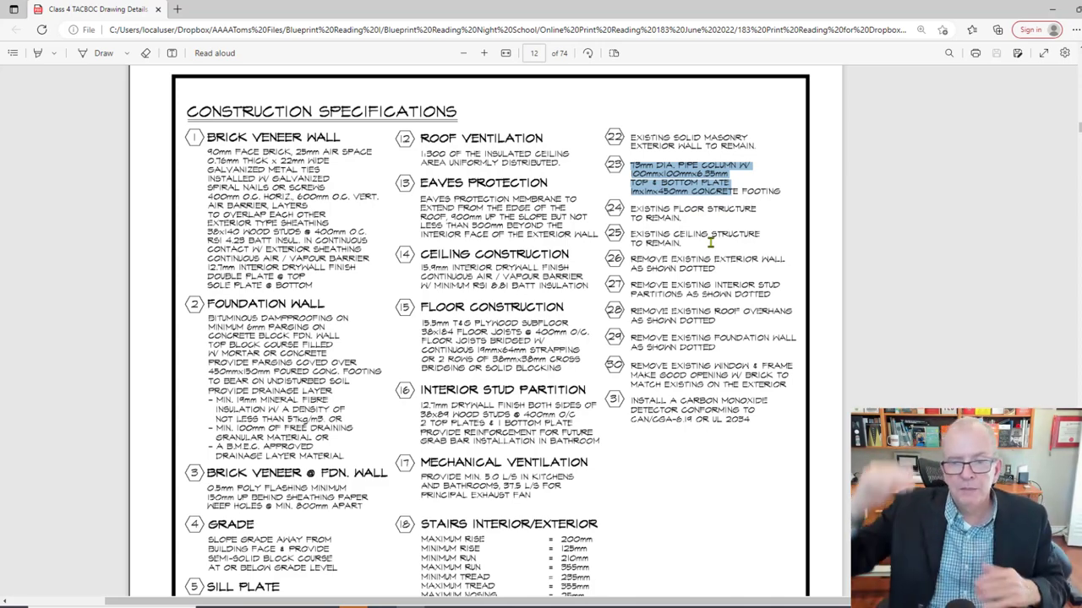
click(463, 53)
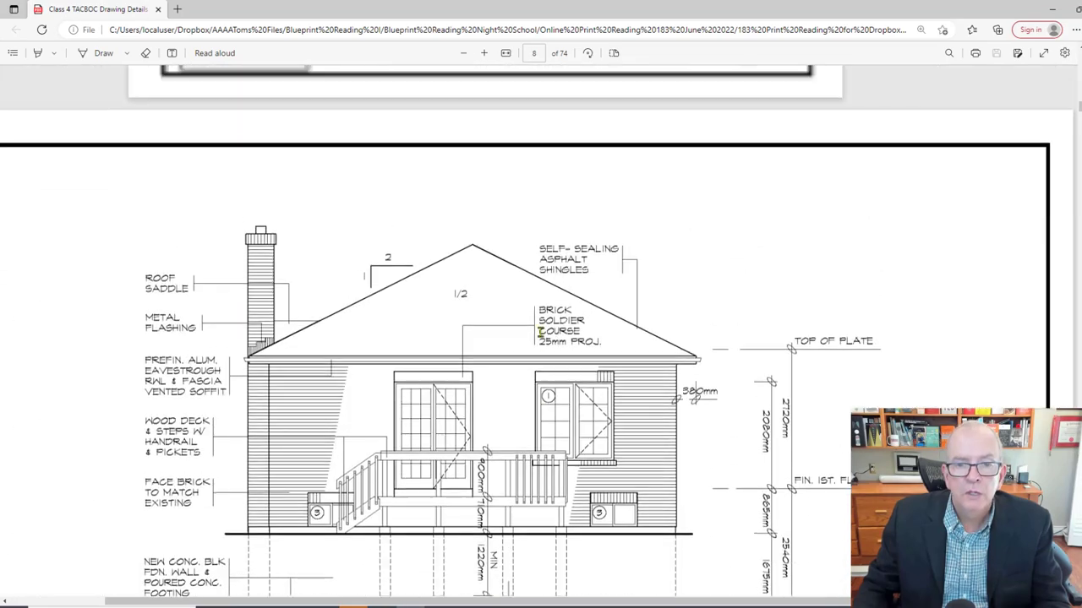
click(463, 53)
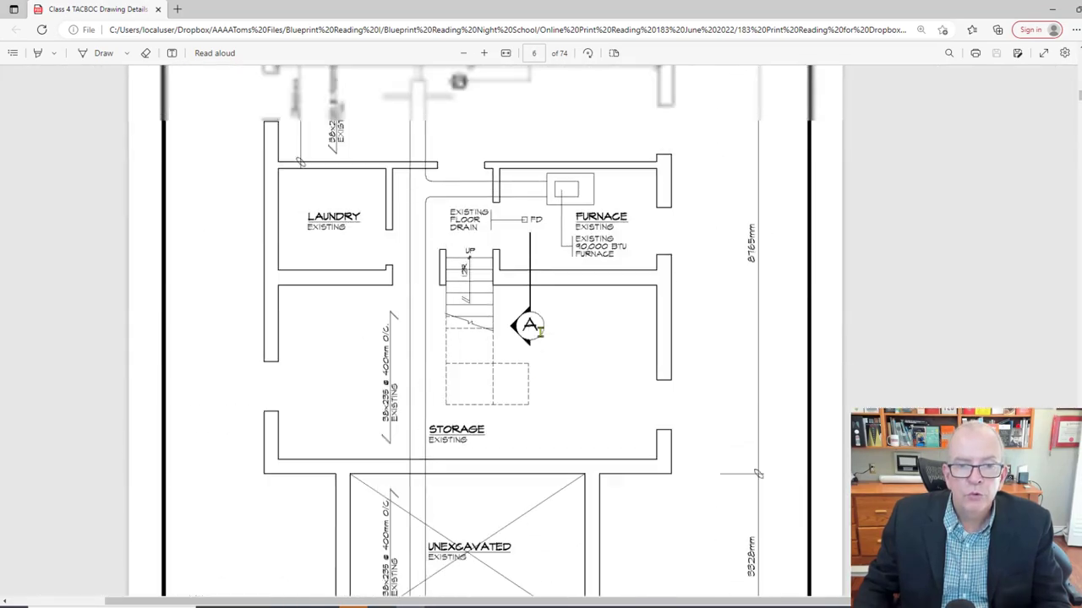
scroll(up, 3)
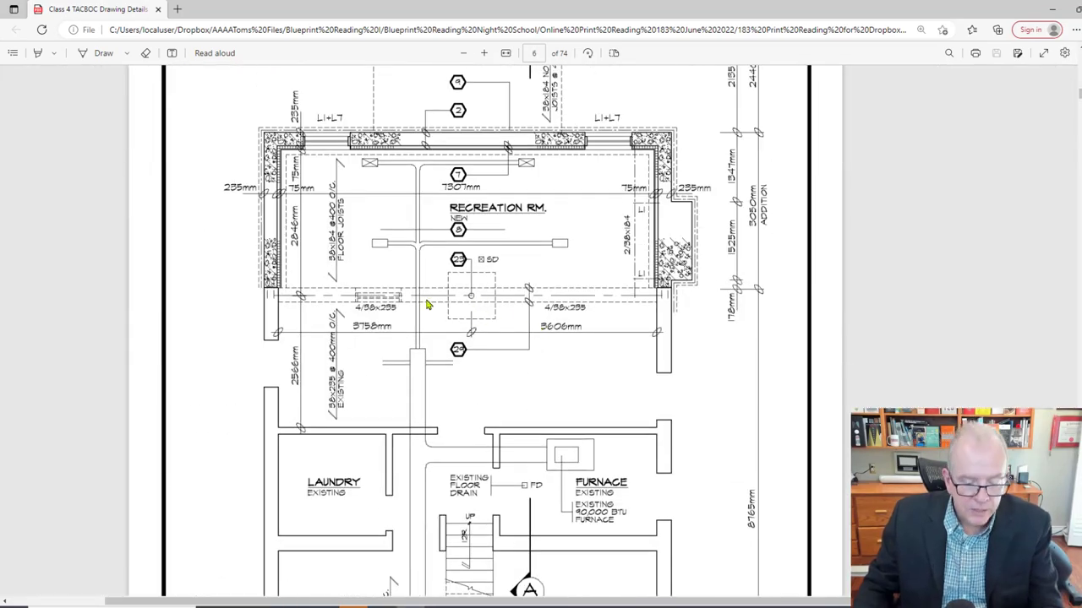
mouse_move(566, 300)
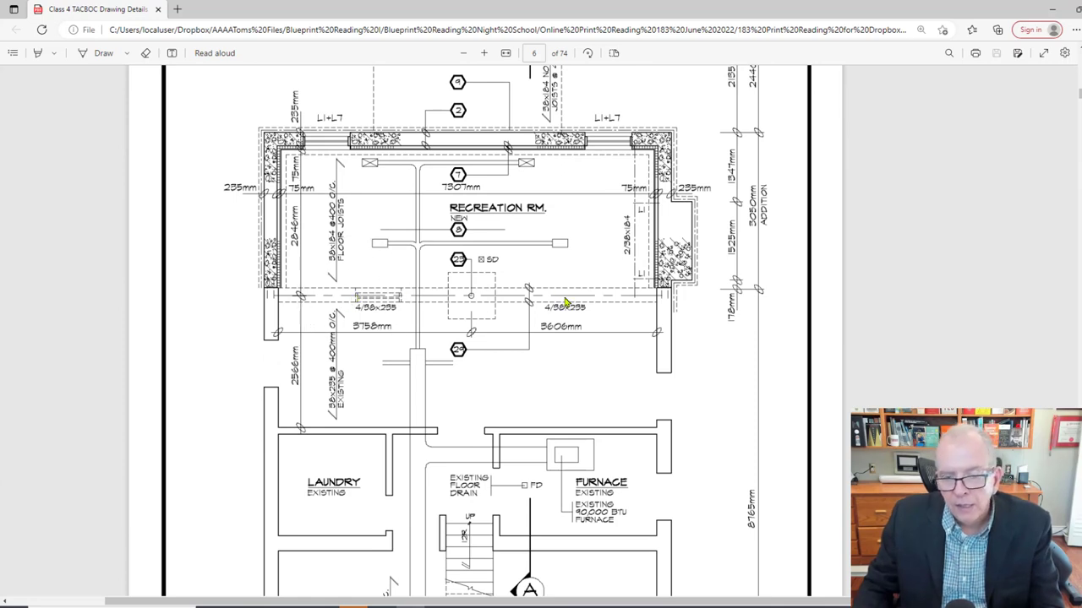
mouse_move(351, 260)
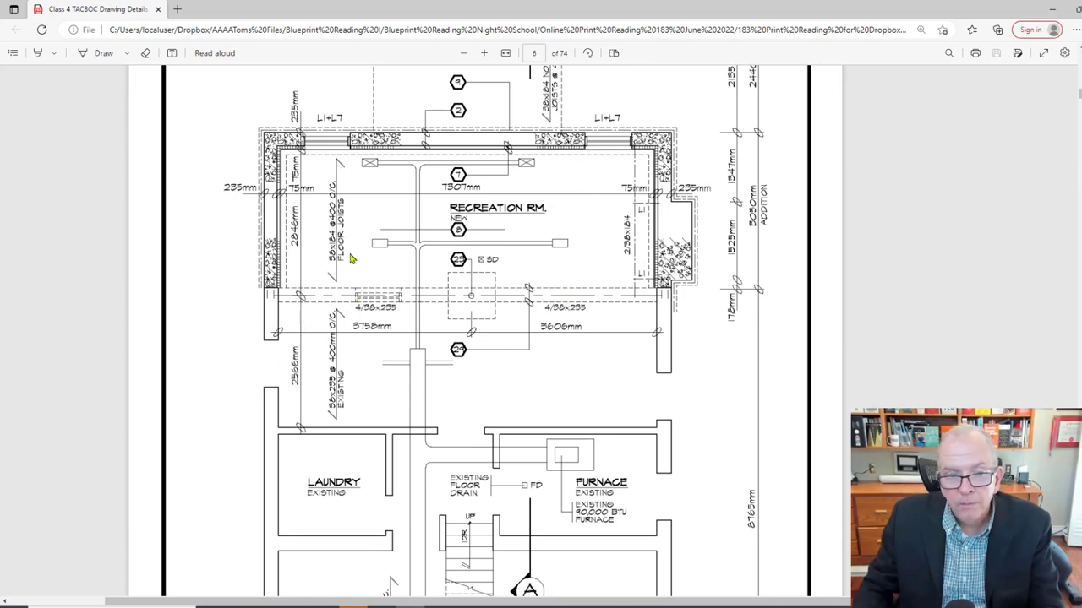
mouse_move(345, 281)
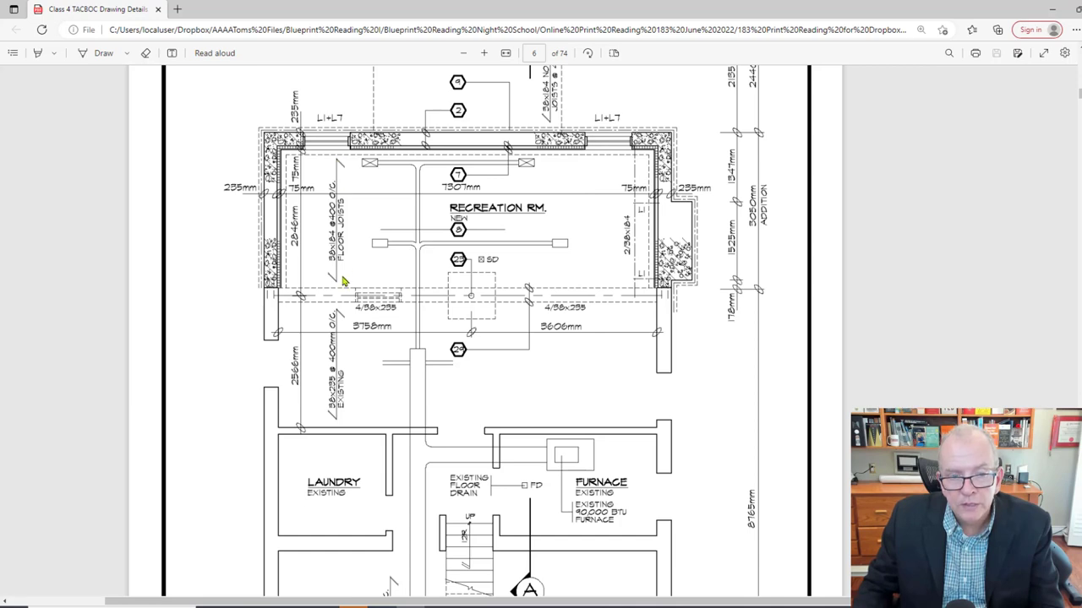
mouse_move(334, 284)
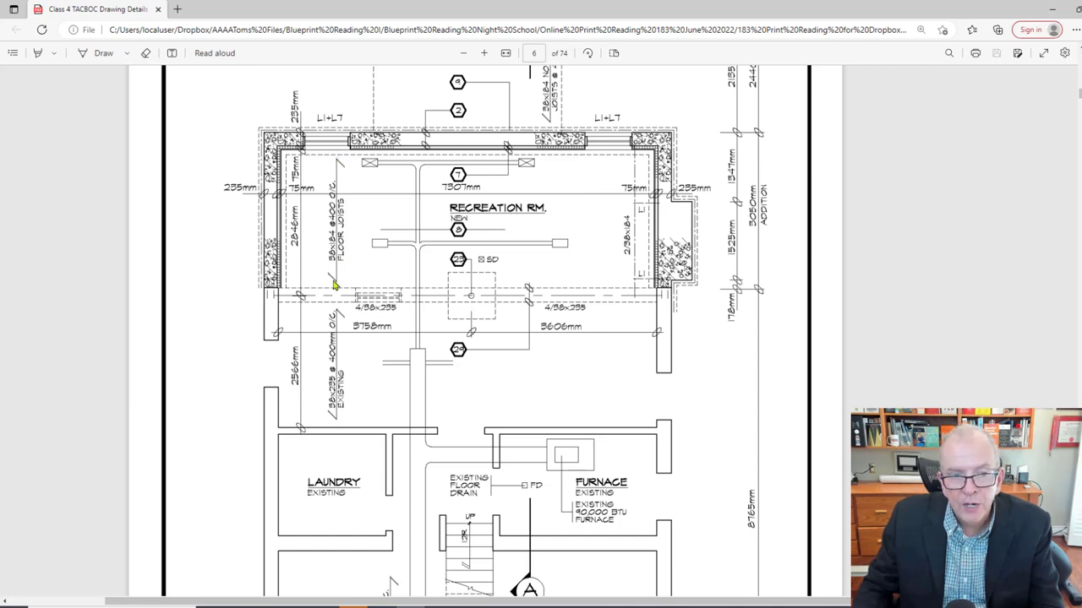
mouse_move(331, 279)
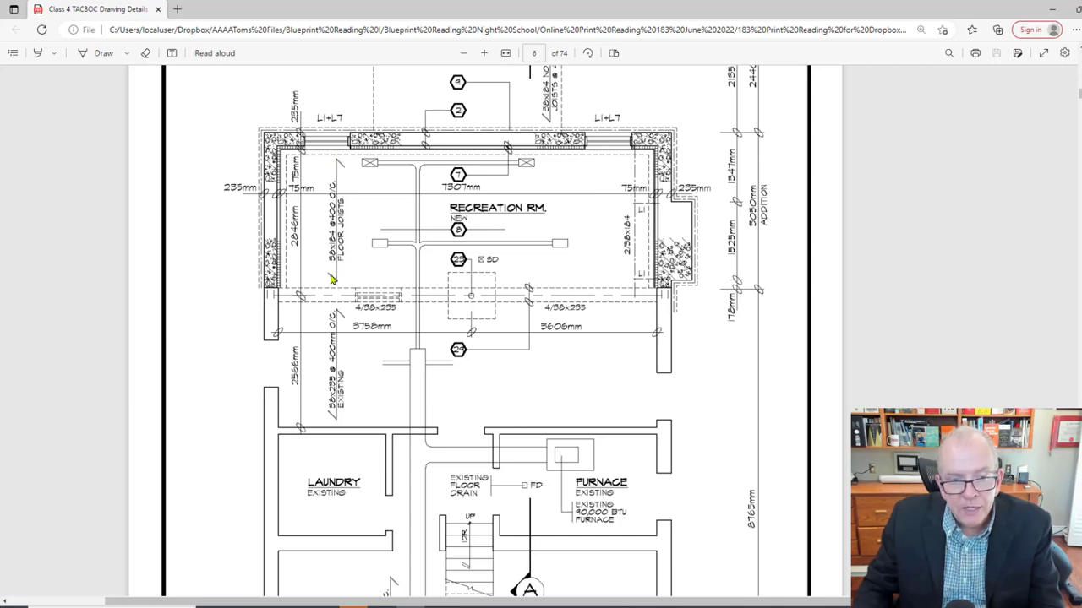
mouse_move(343, 335)
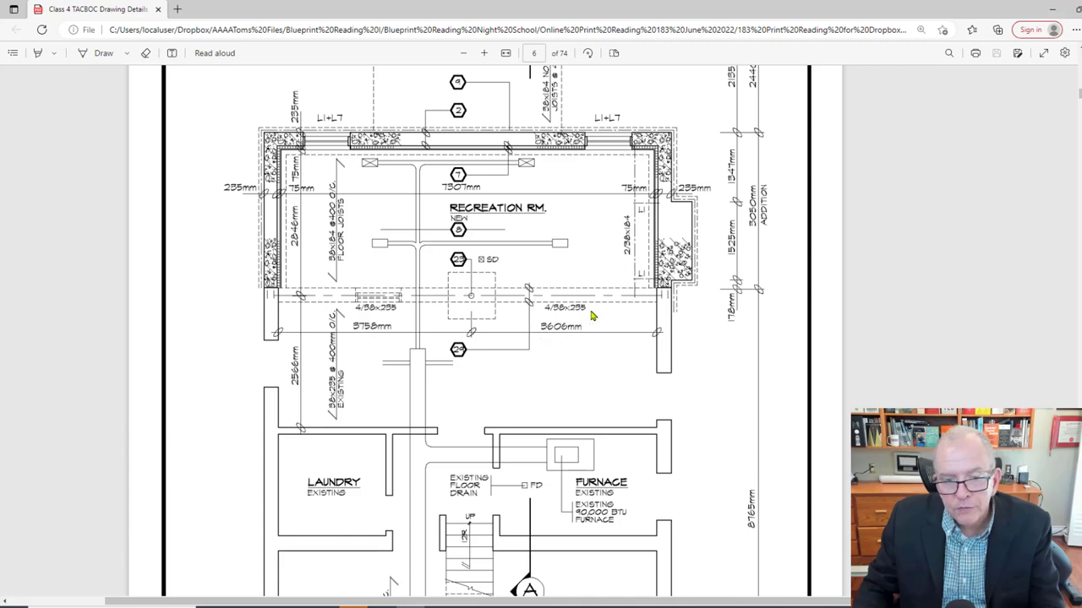
mouse_move(355, 284)
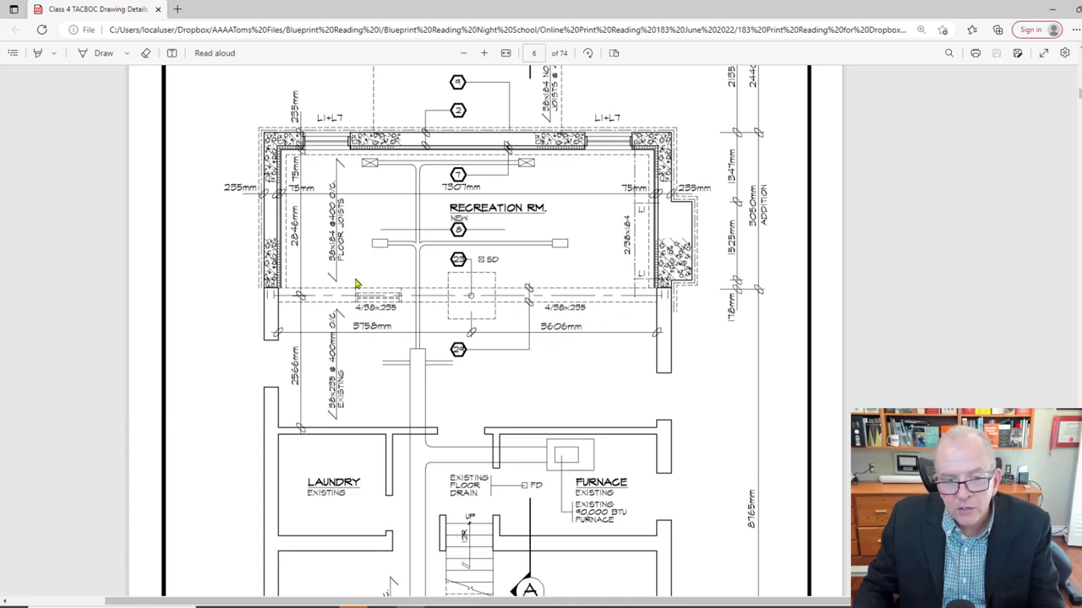
mouse_move(615, 328)
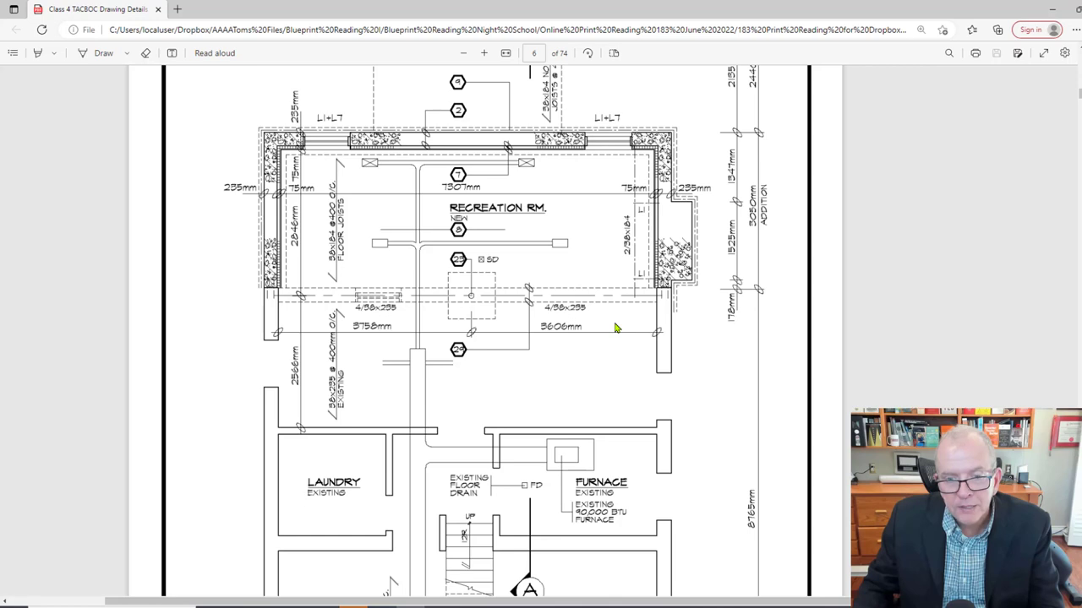
mouse_move(544, 307)
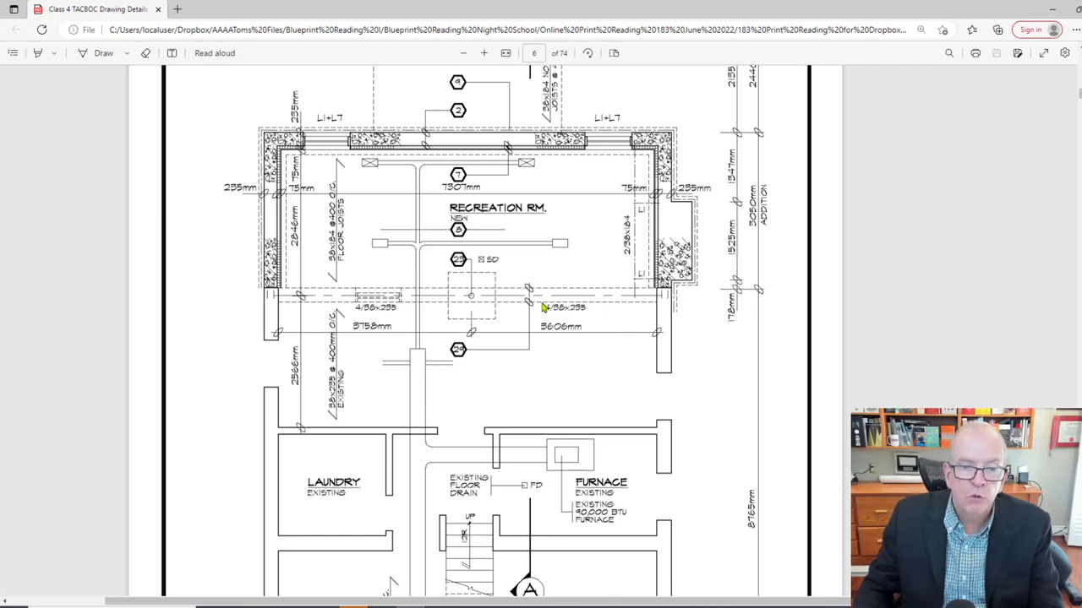
mouse_move(638, 309)
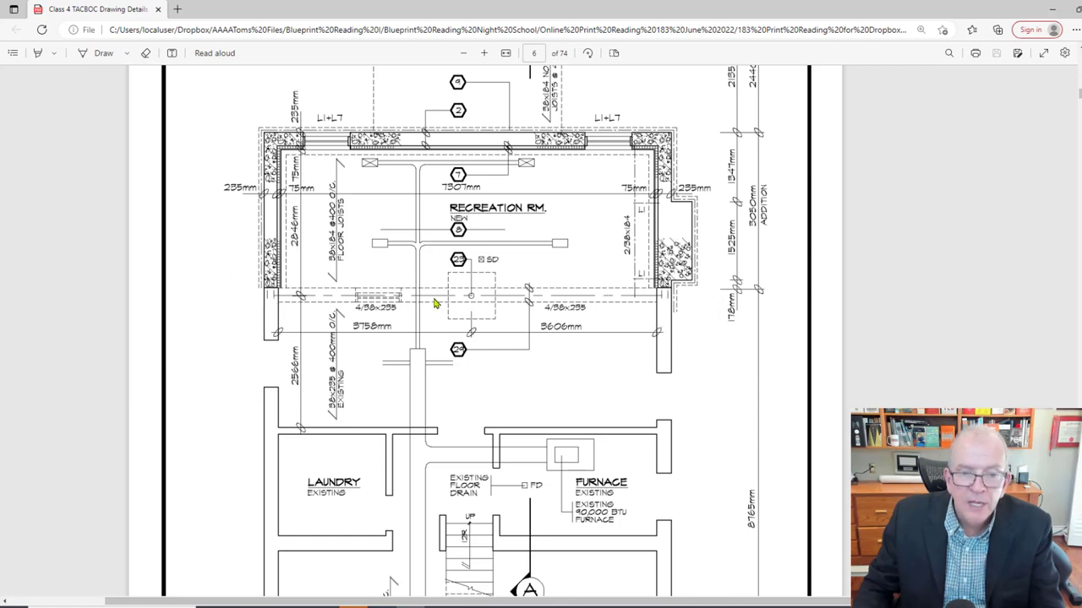
mouse_move(448, 274)
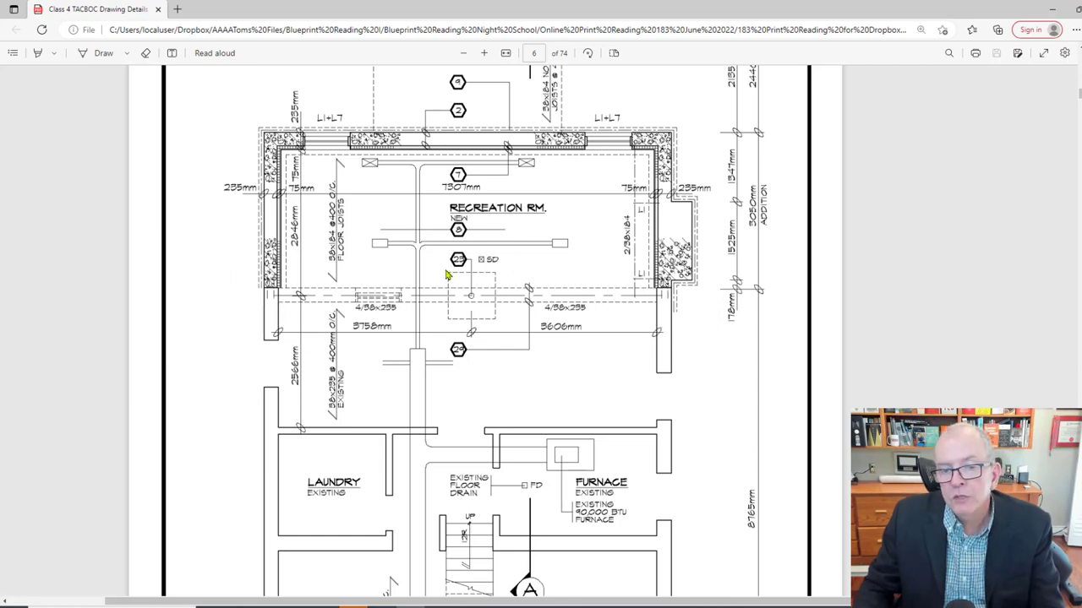
mouse_move(481, 289)
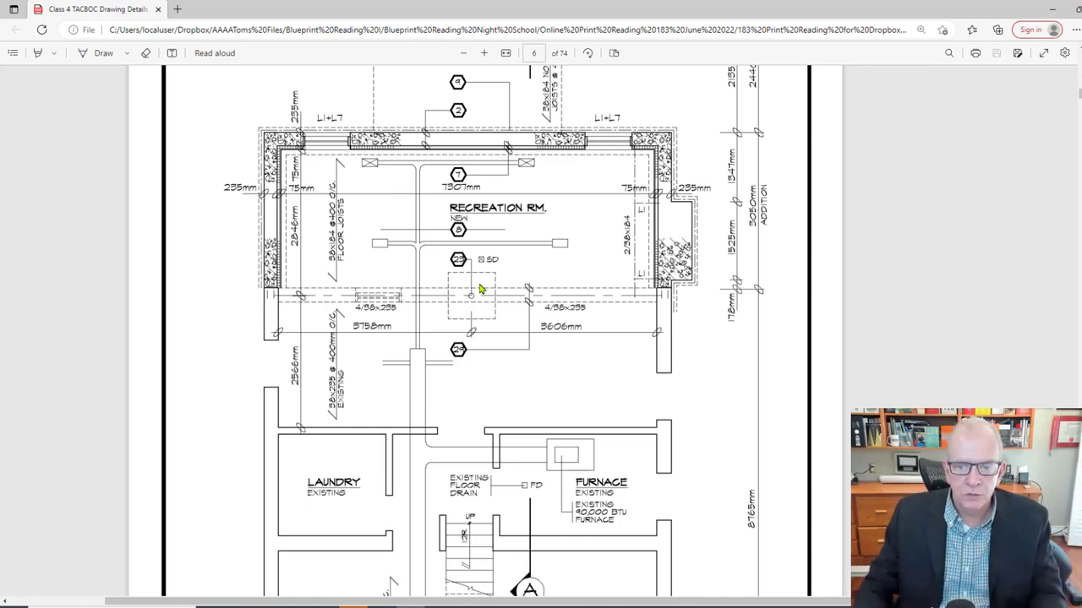
mouse_move(540, 260)
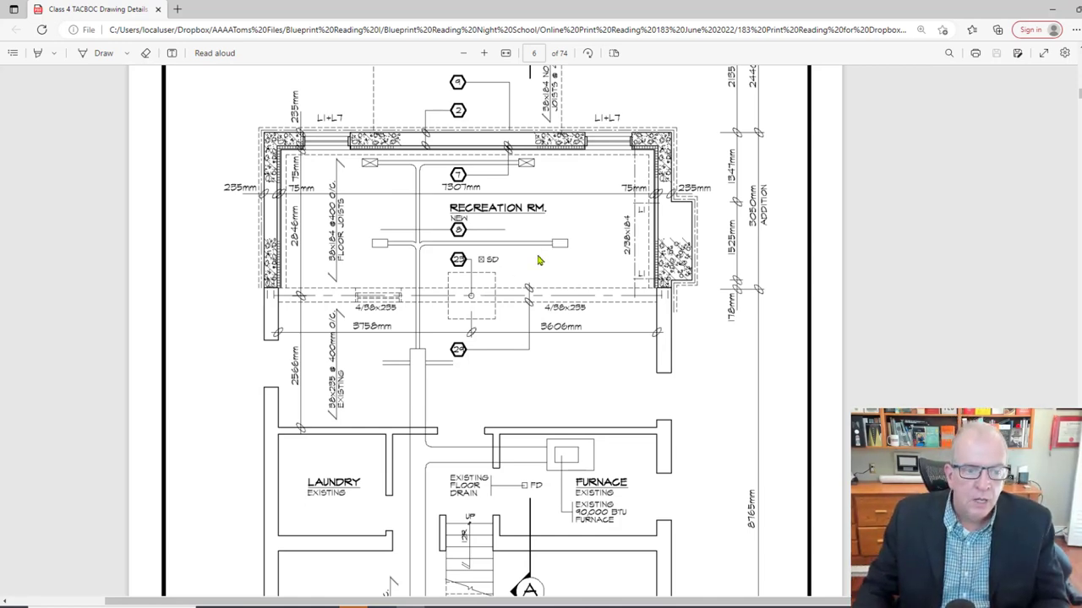
Scroll up to the foundation plan's overall addition dimensions and section marker A
scroll(up, 3)
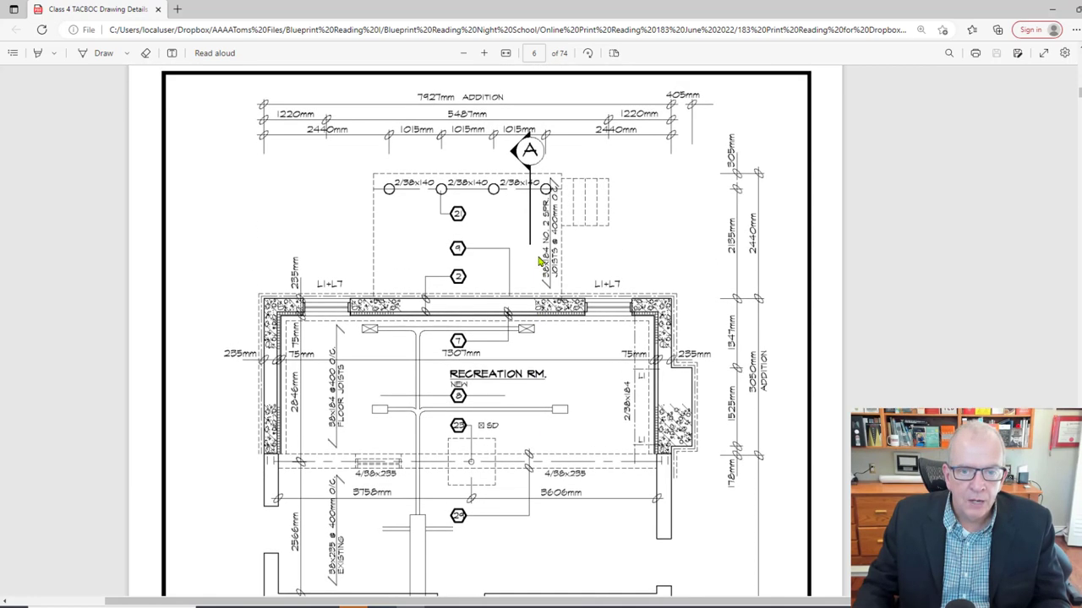
mouse_move(582, 395)
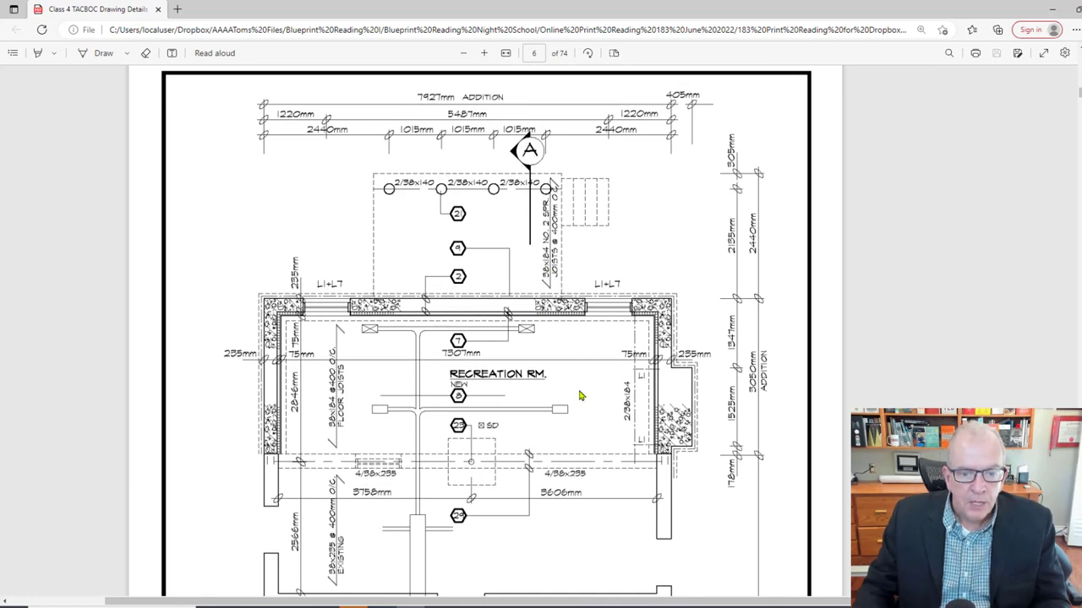
mouse_move(213, 395)
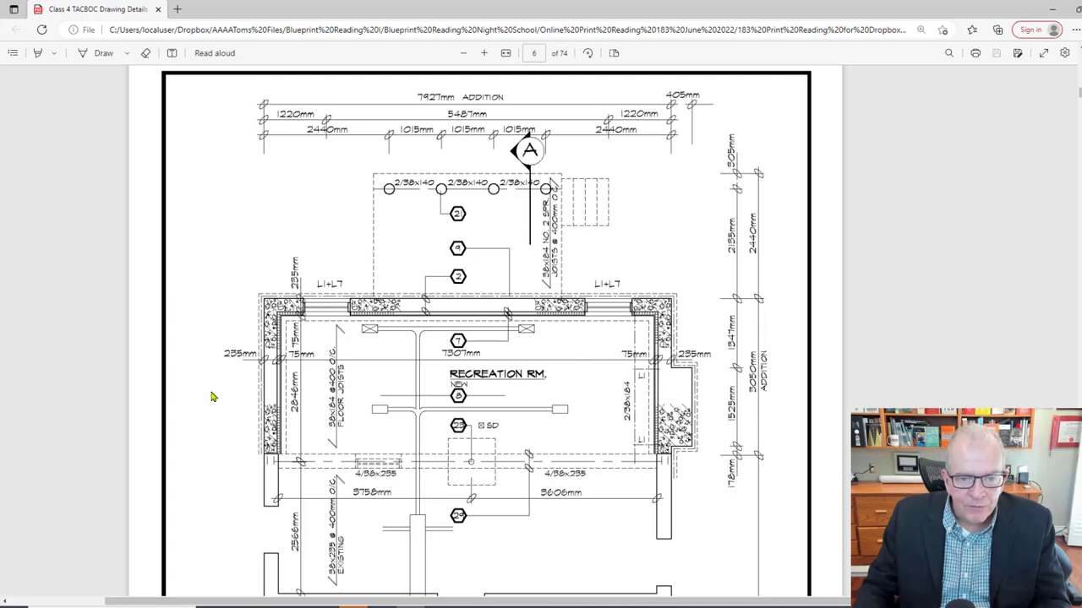
mouse_move(566, 210)
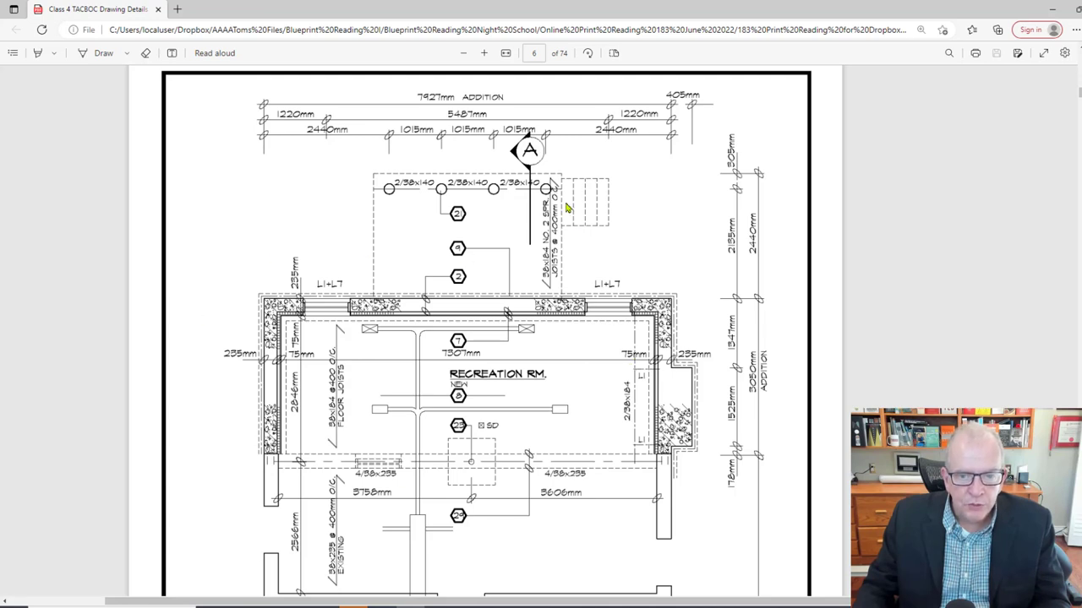
mouse_move(551, 483)
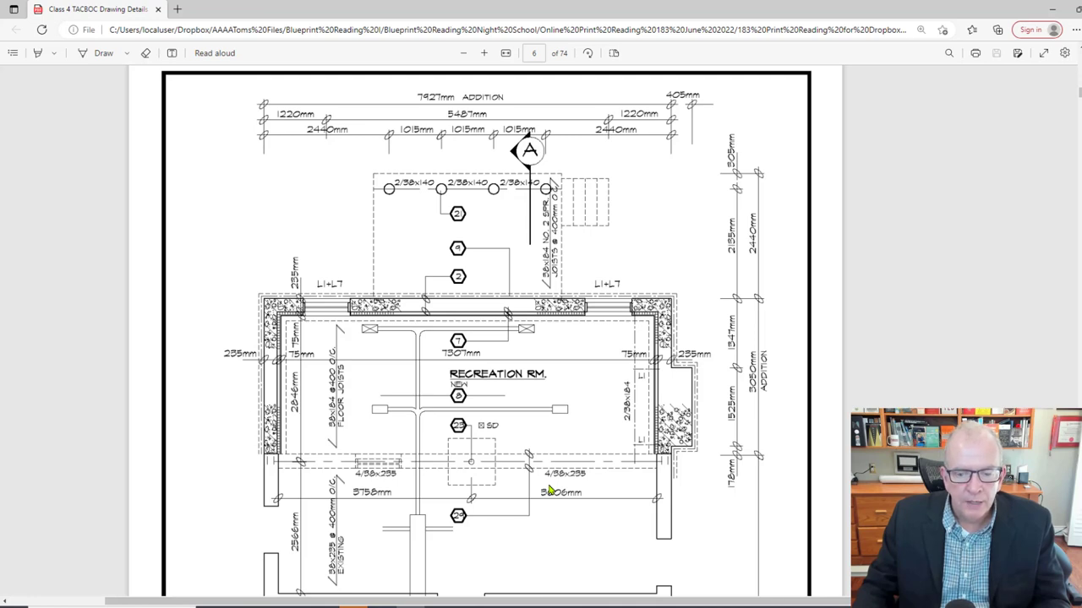
mouse_move(462, 284)
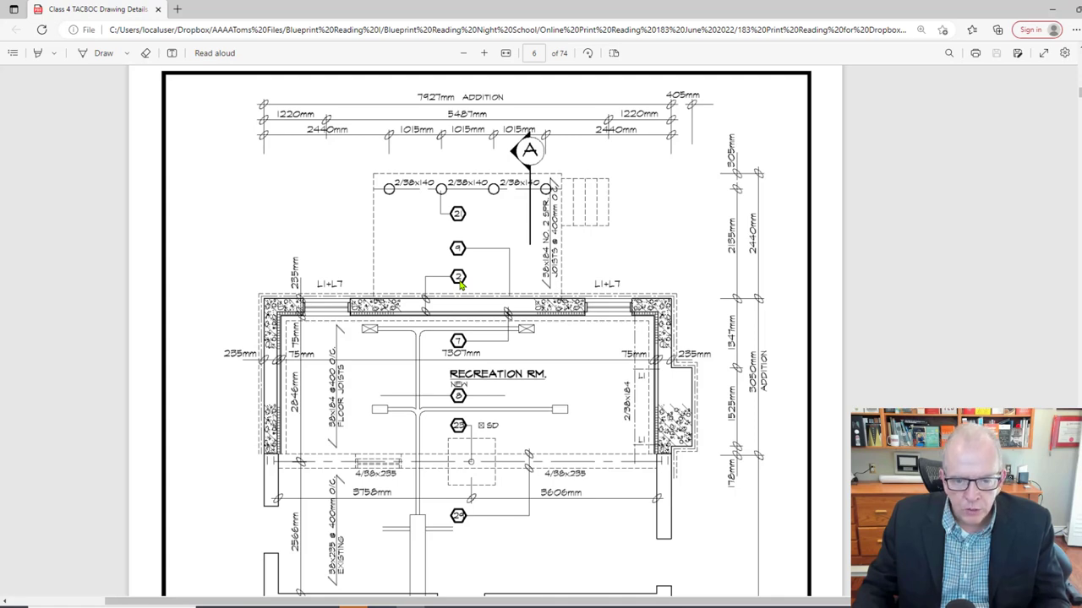
mouse_move(640, 318)
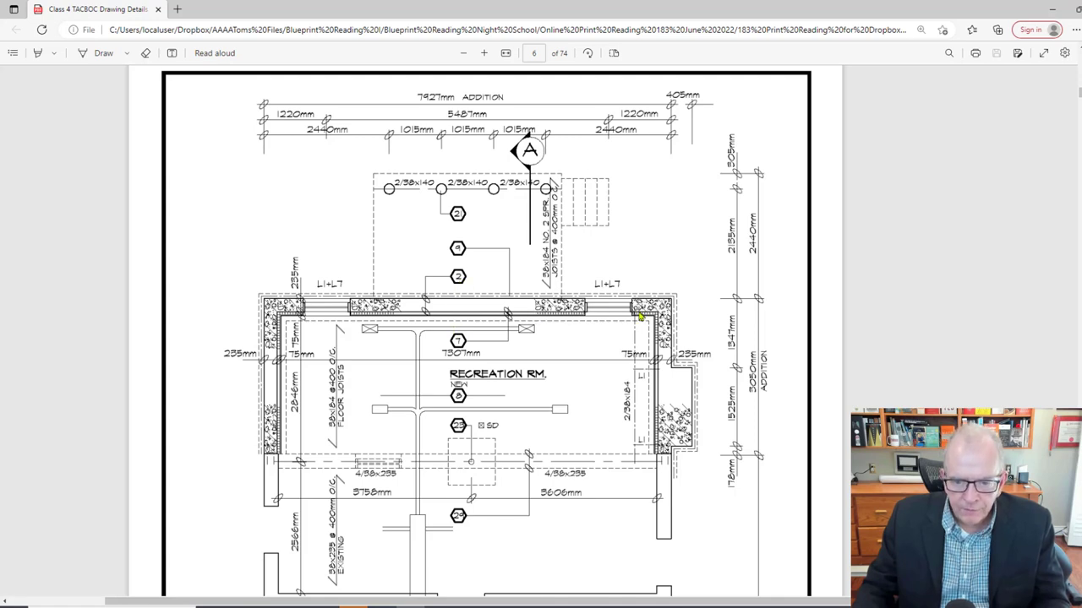
mouse_move(683, 407)
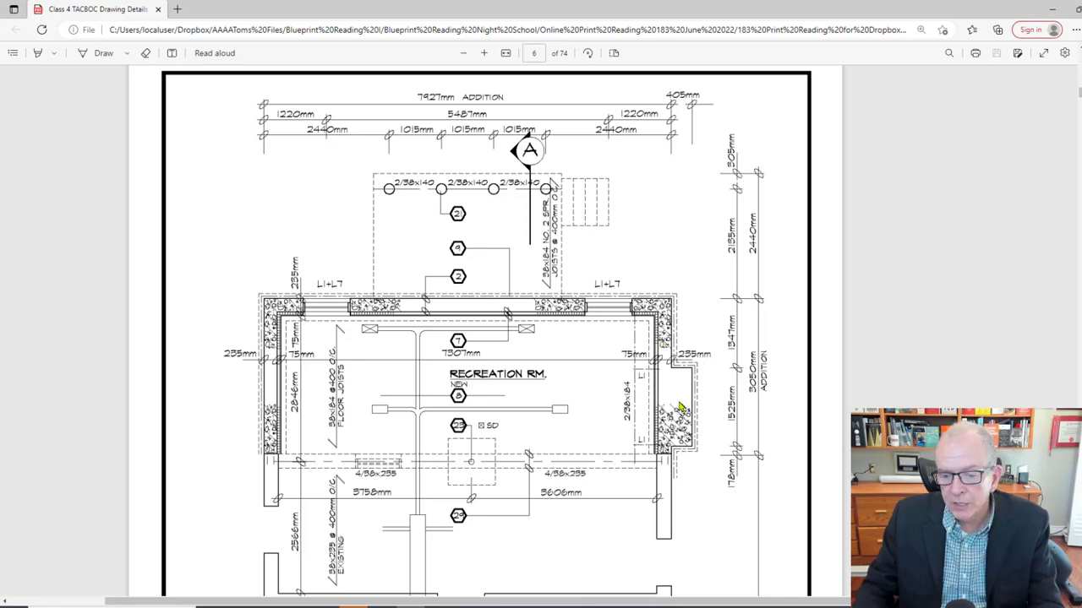
Scroll down to the ground floor plan's A03c title block and the top of the elevation page
scroll(down, 3)
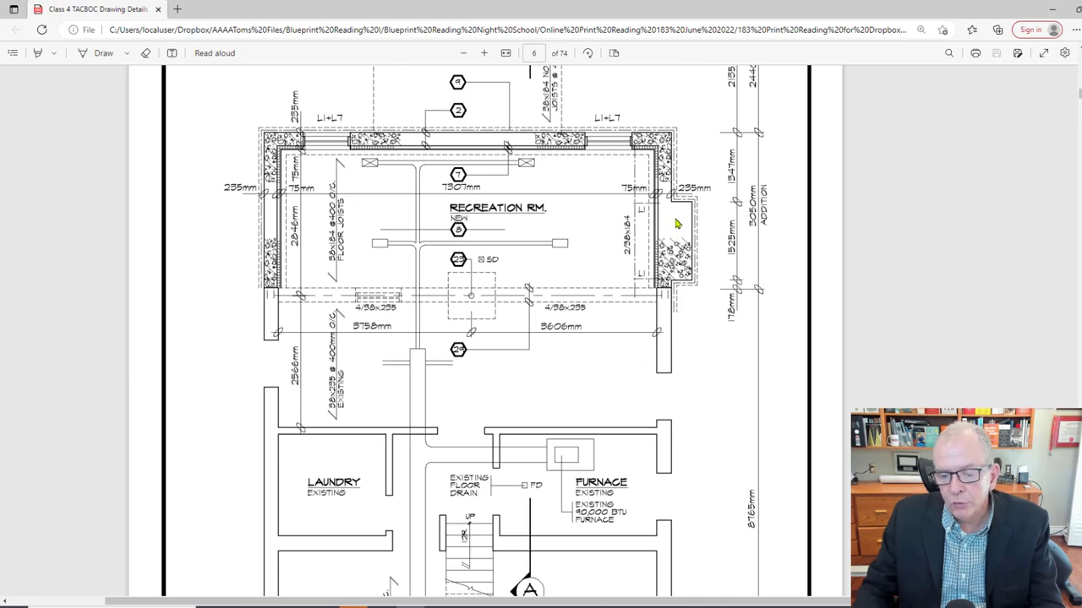
scroll(down, 3)
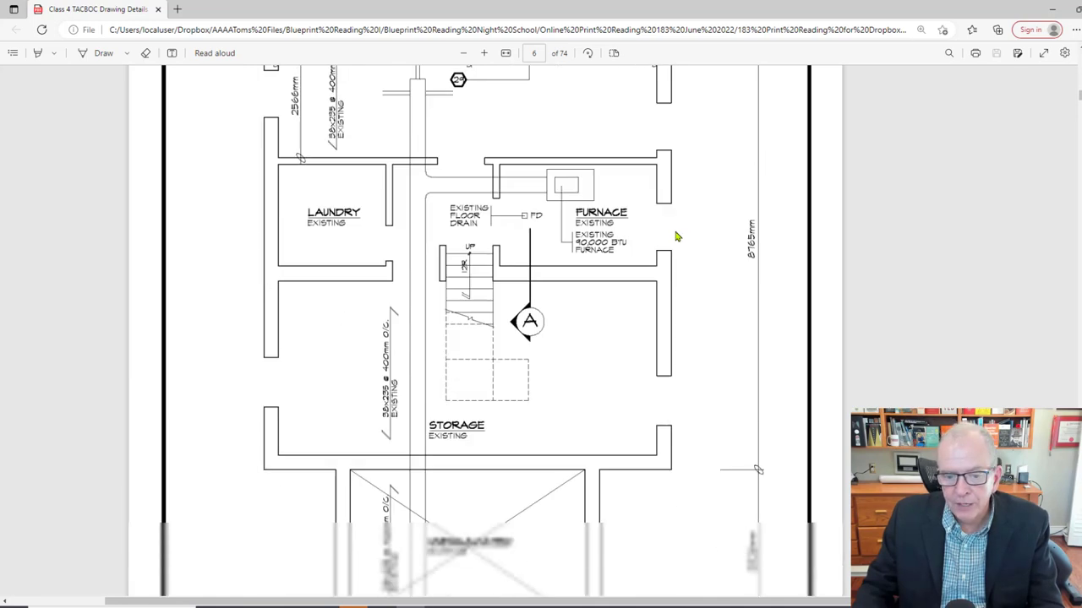
click(483, 53)
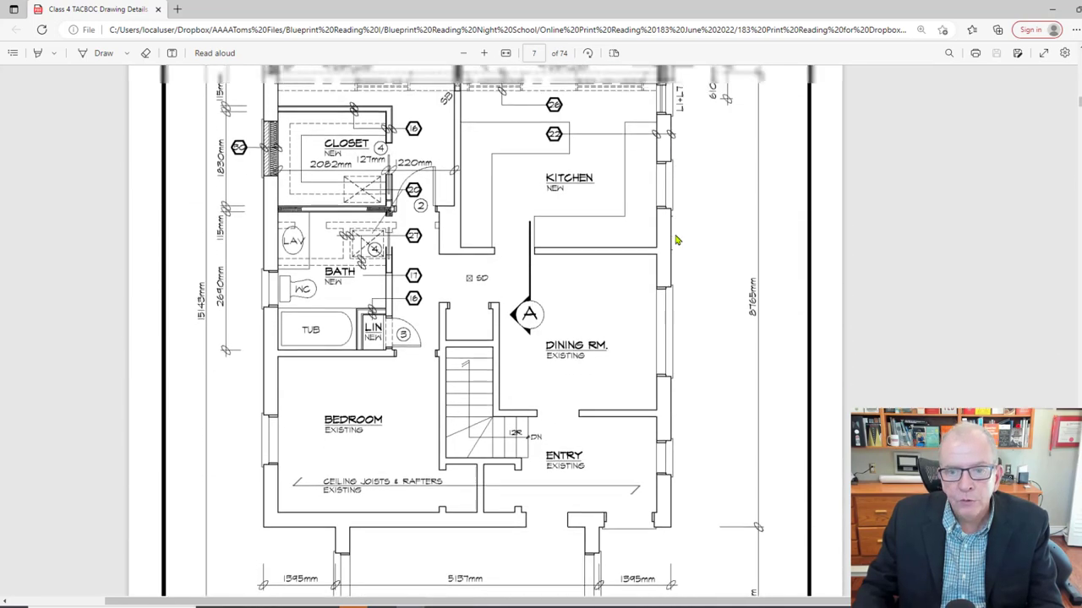
scroll(up, 3)
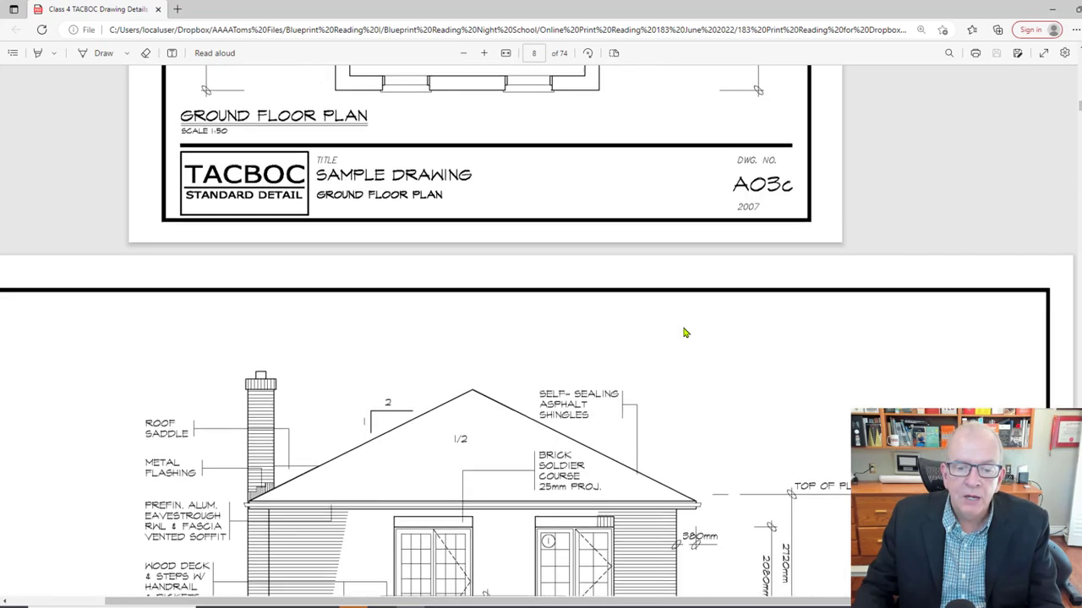
Scroll to the elevation showing the chimney, new windows, deck steps and existing face brick
scroll(down, 3)
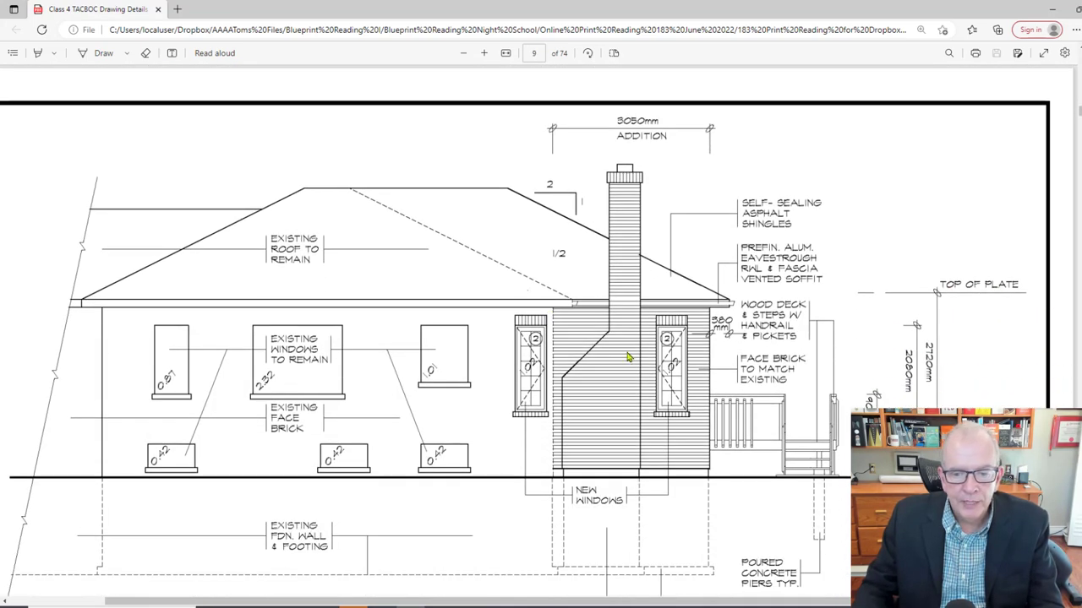
mouse_move(622, 165)
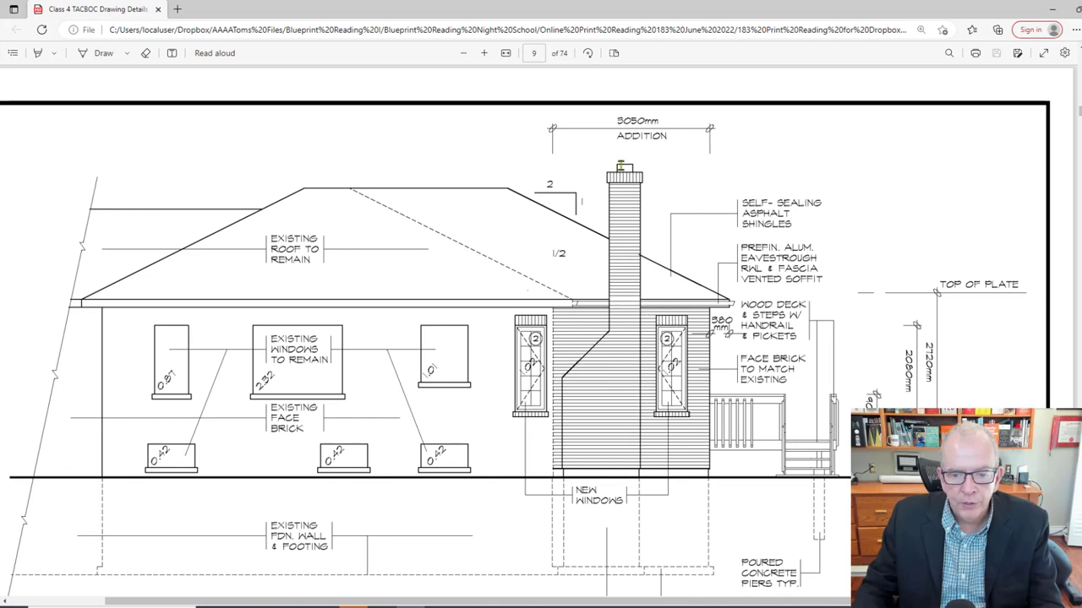
mouse_move(617, 211)
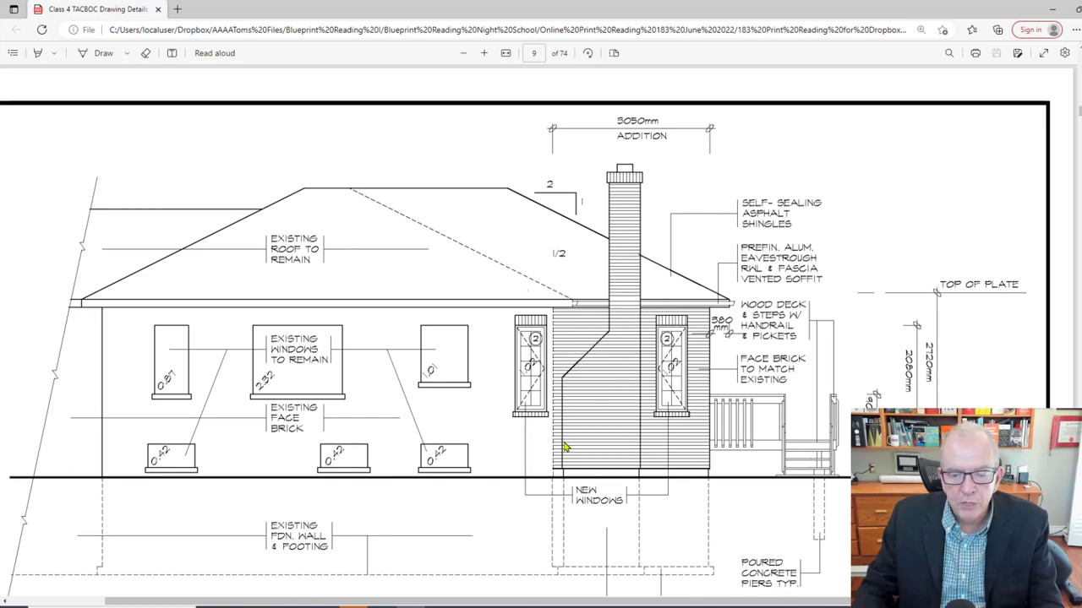
mouse_move(599, 460)
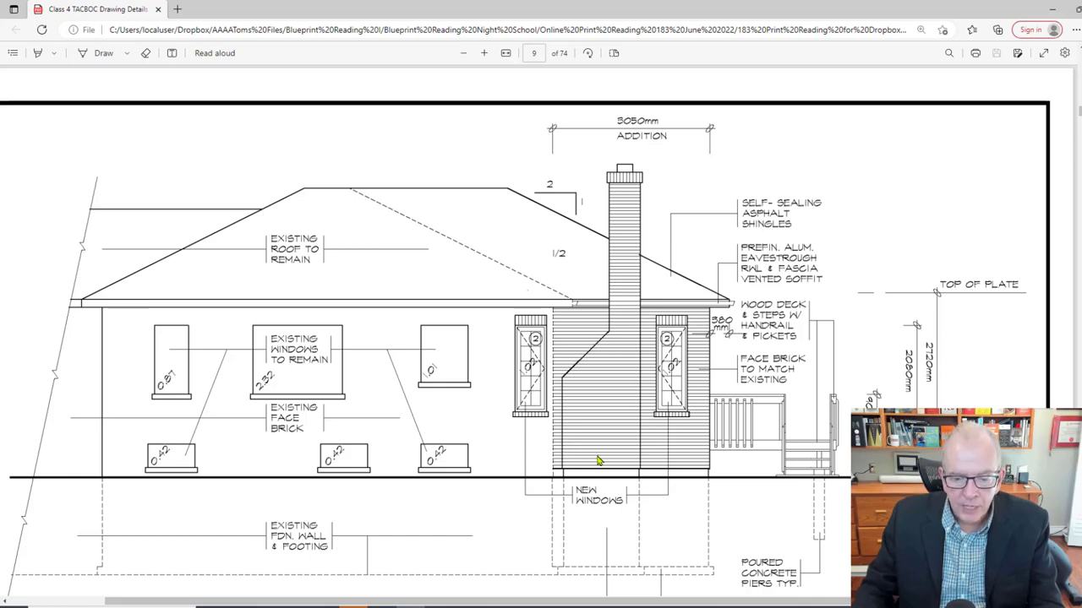